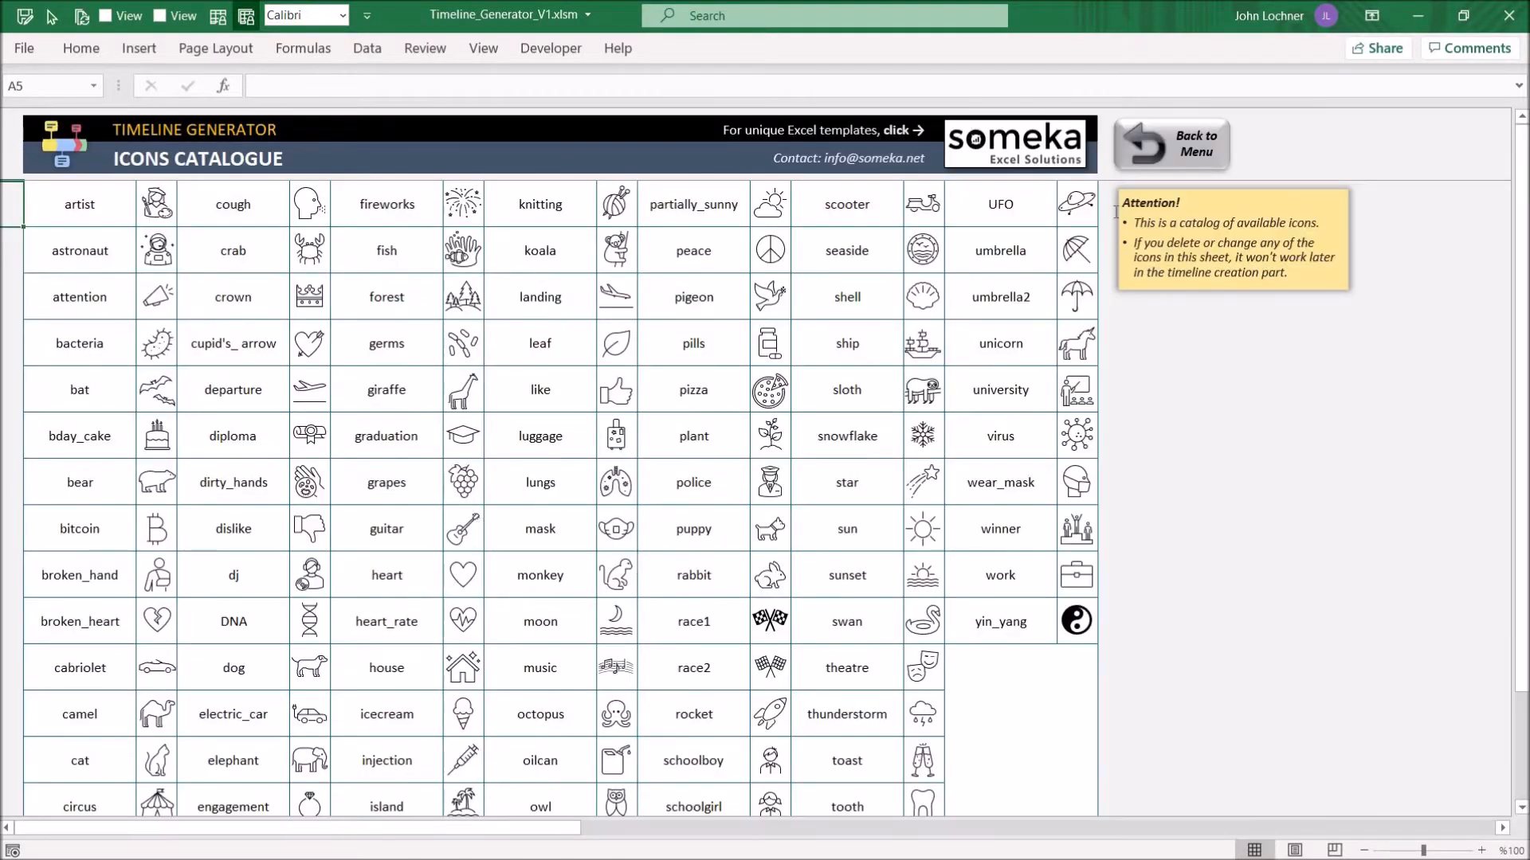
Return from the Icons Catalogue to the dashboard and deselect the events table.
click(1169, 145)
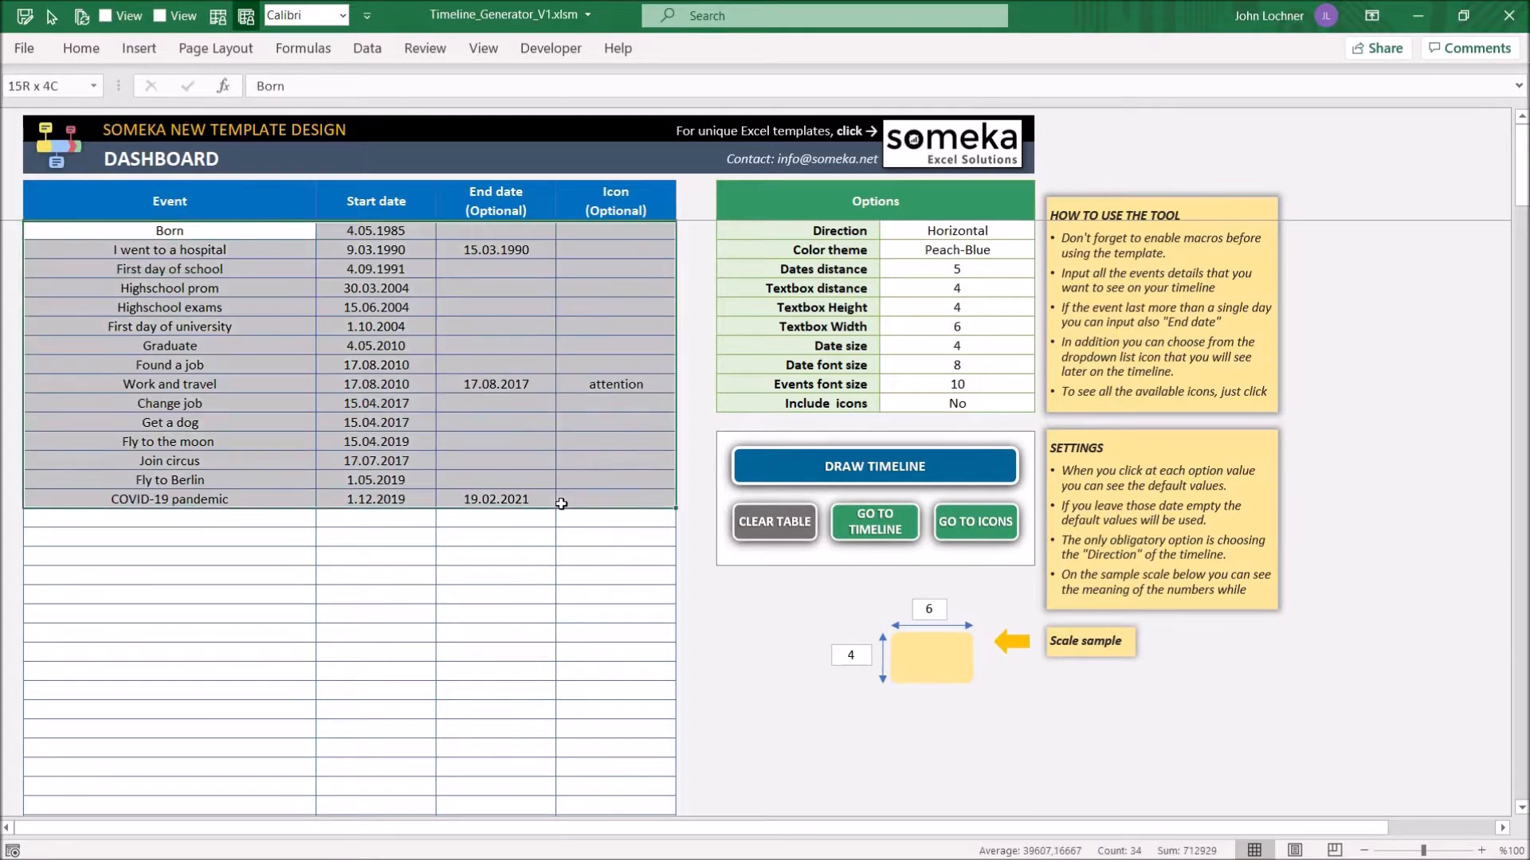
click(615, 499)
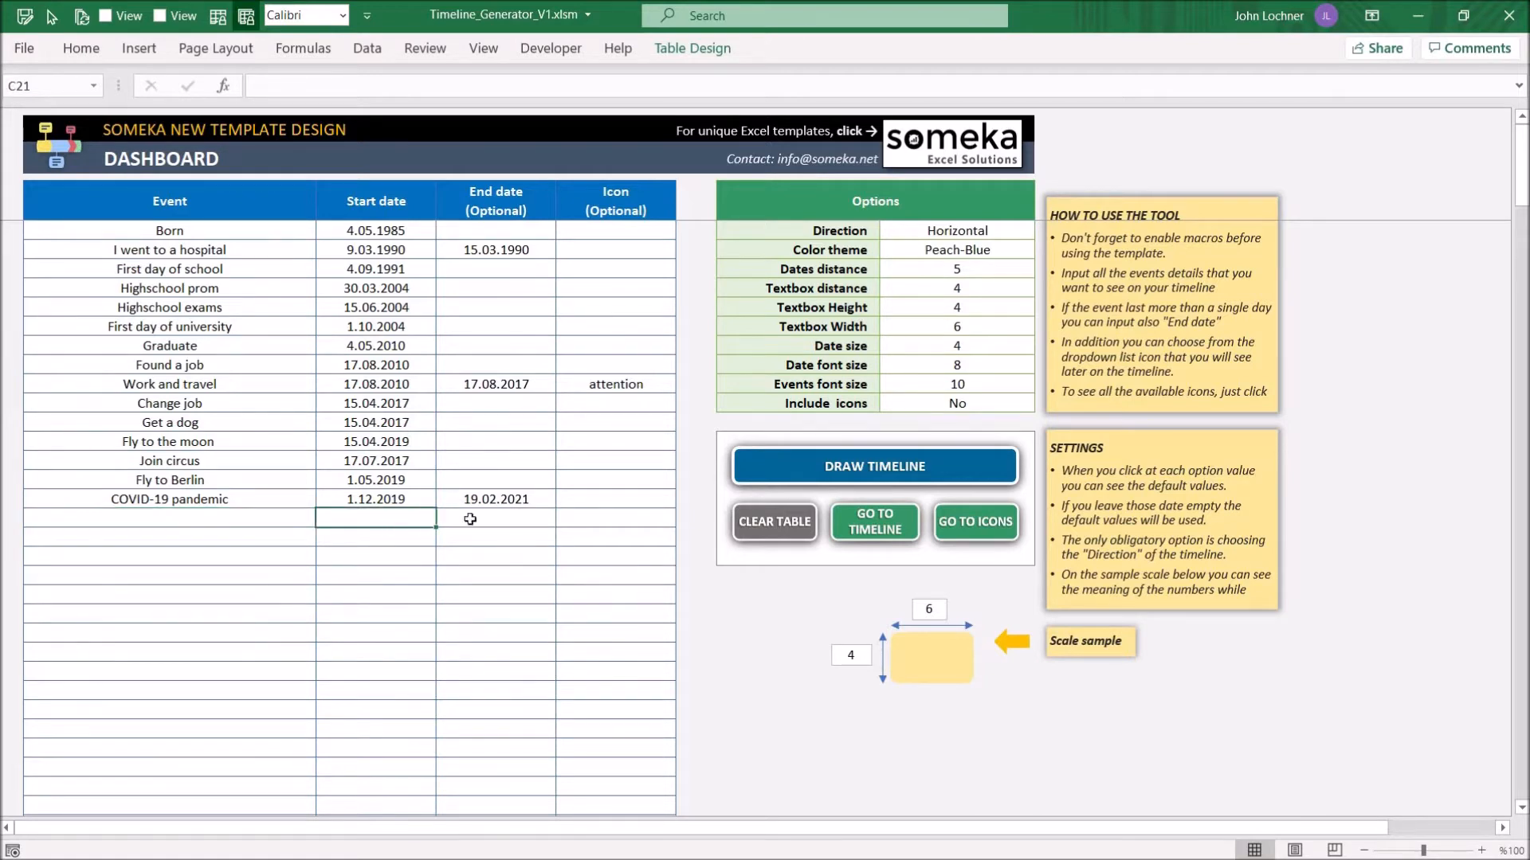
Draw the horizontal timeline from the 15-event table, starting at Born.
click(615, 516)
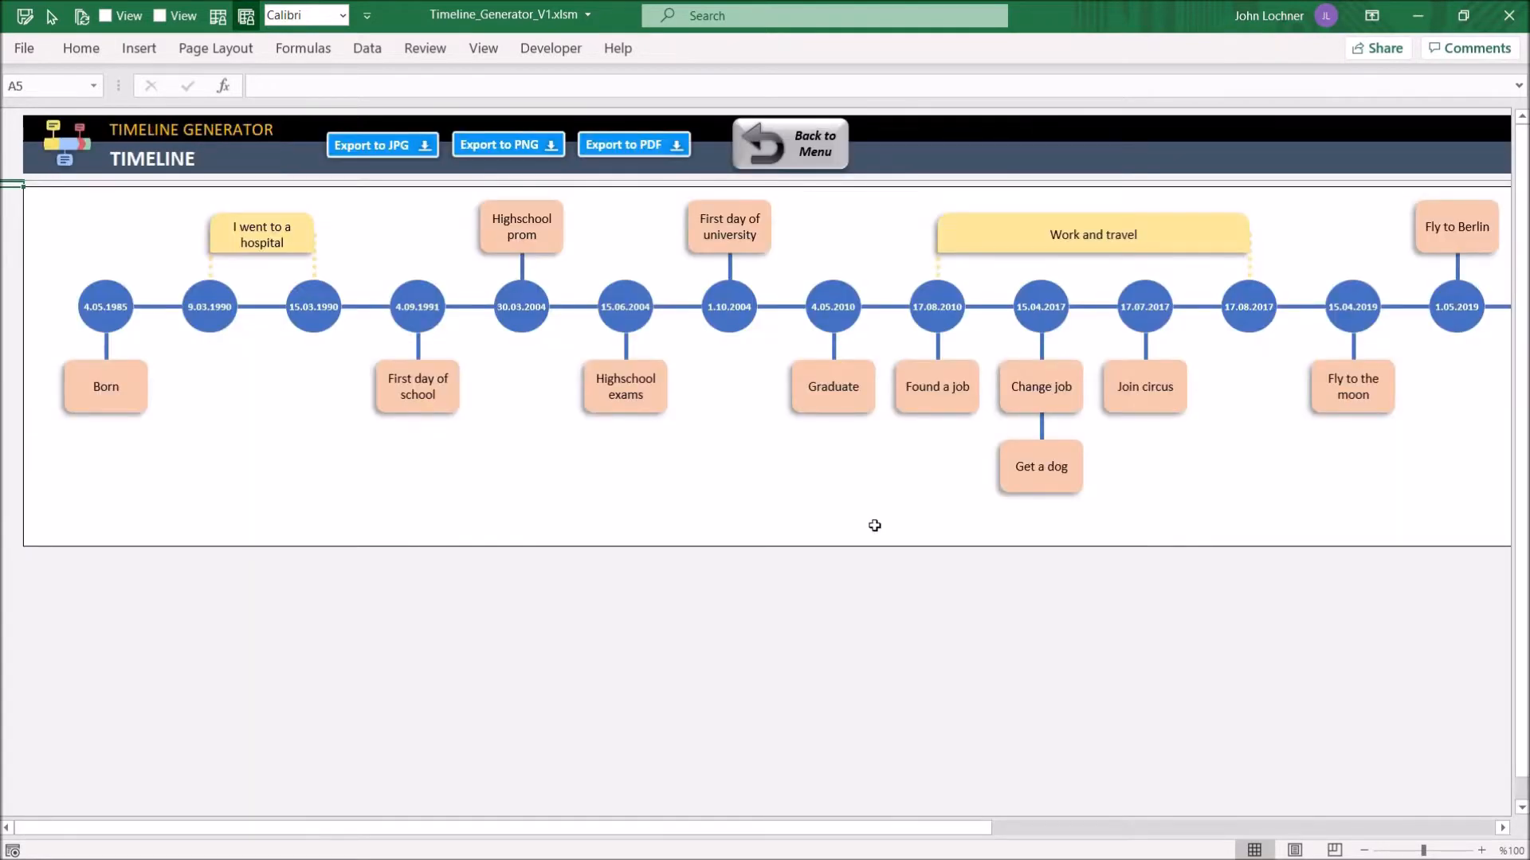
mouse_move(481, 334)
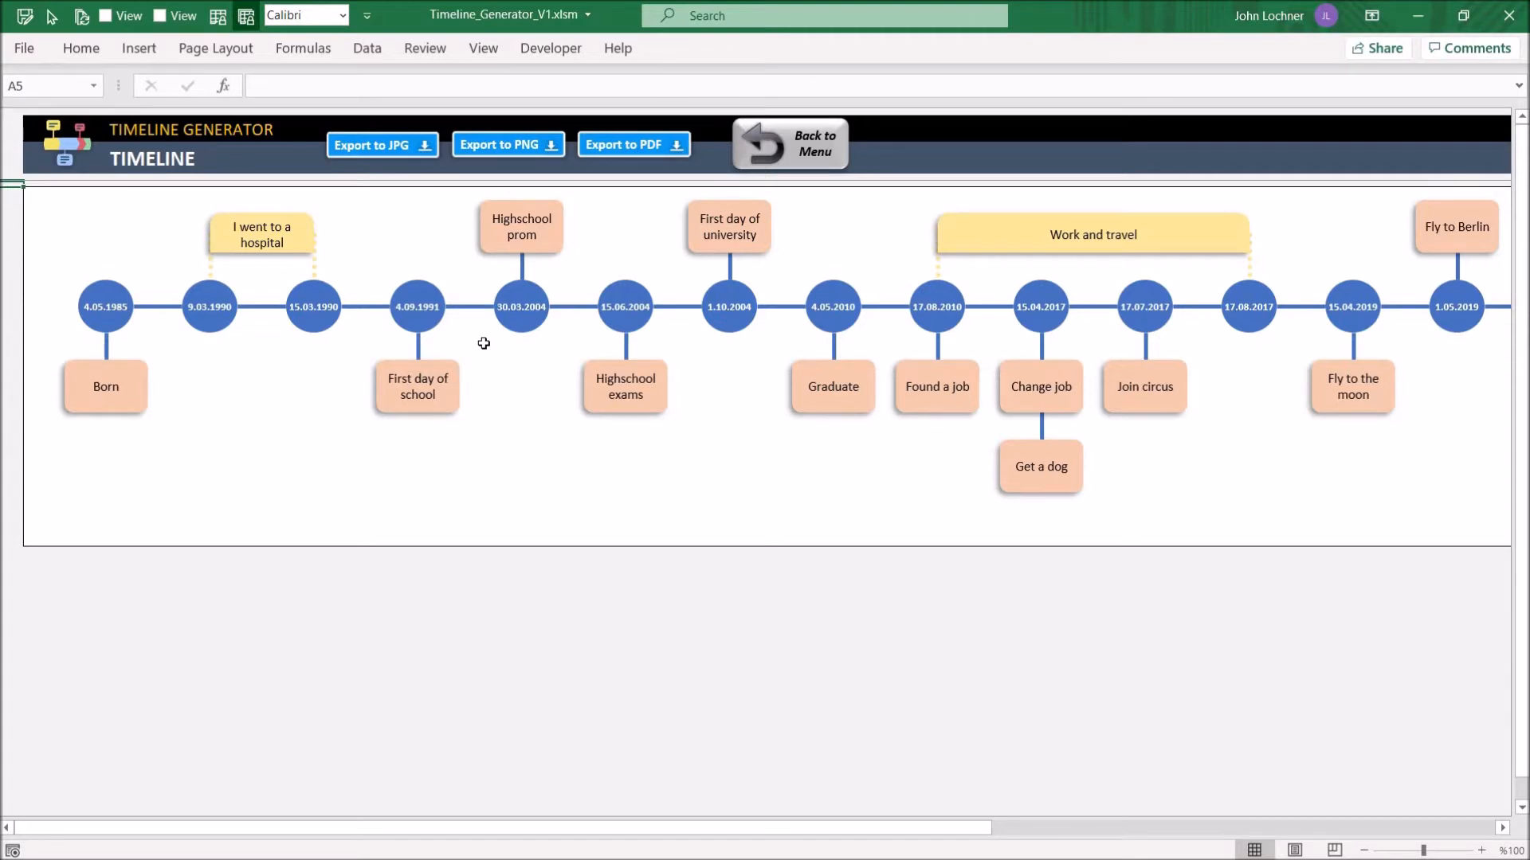
mouse_move(980, 218)
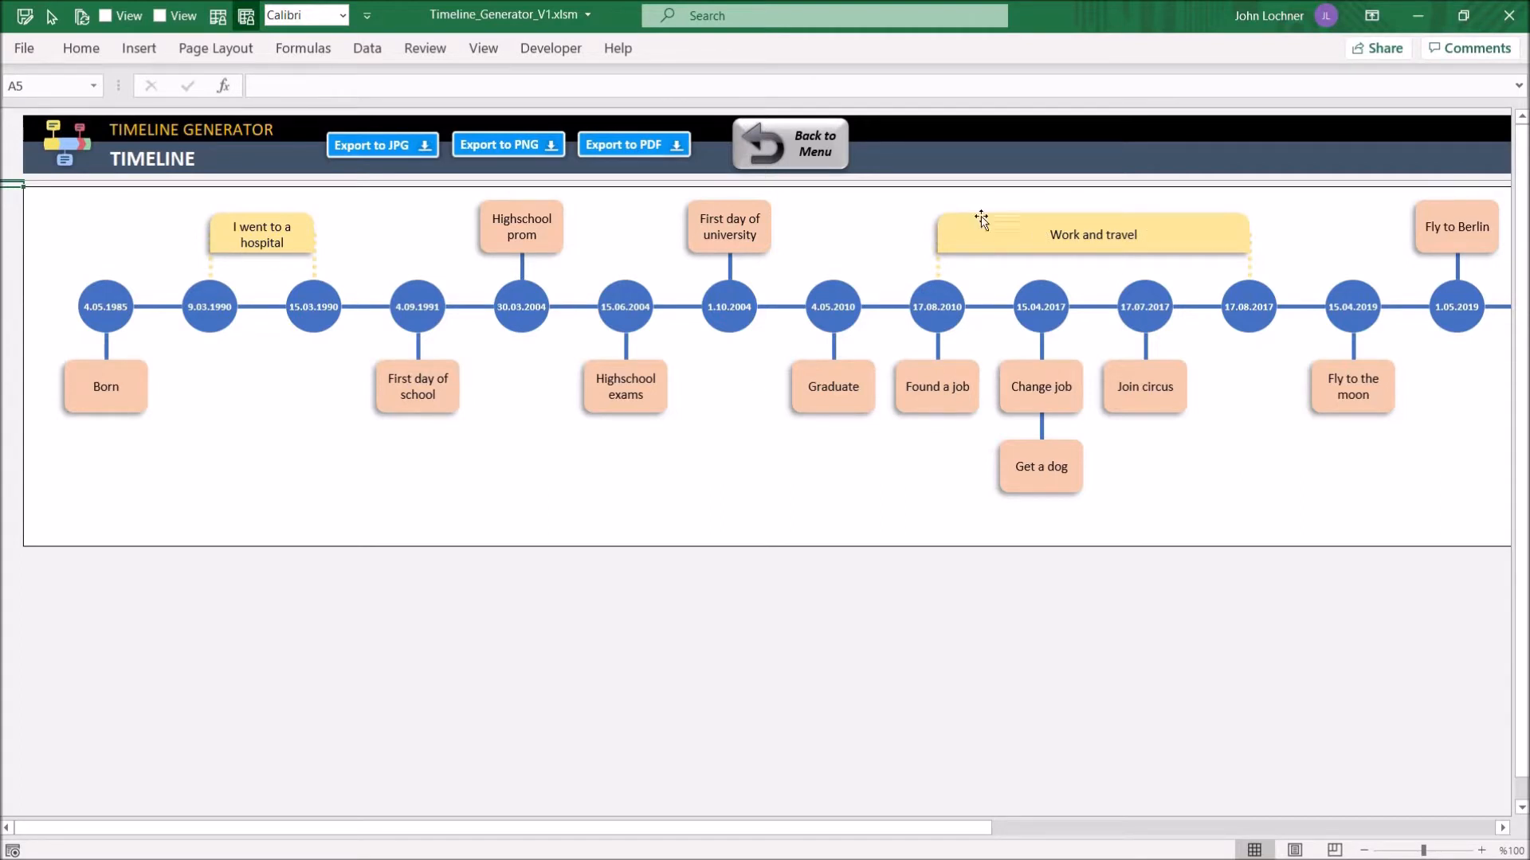
Add a Visit Parents event starting 1.04.2021 and redraw the timeline.
click(789, 144)
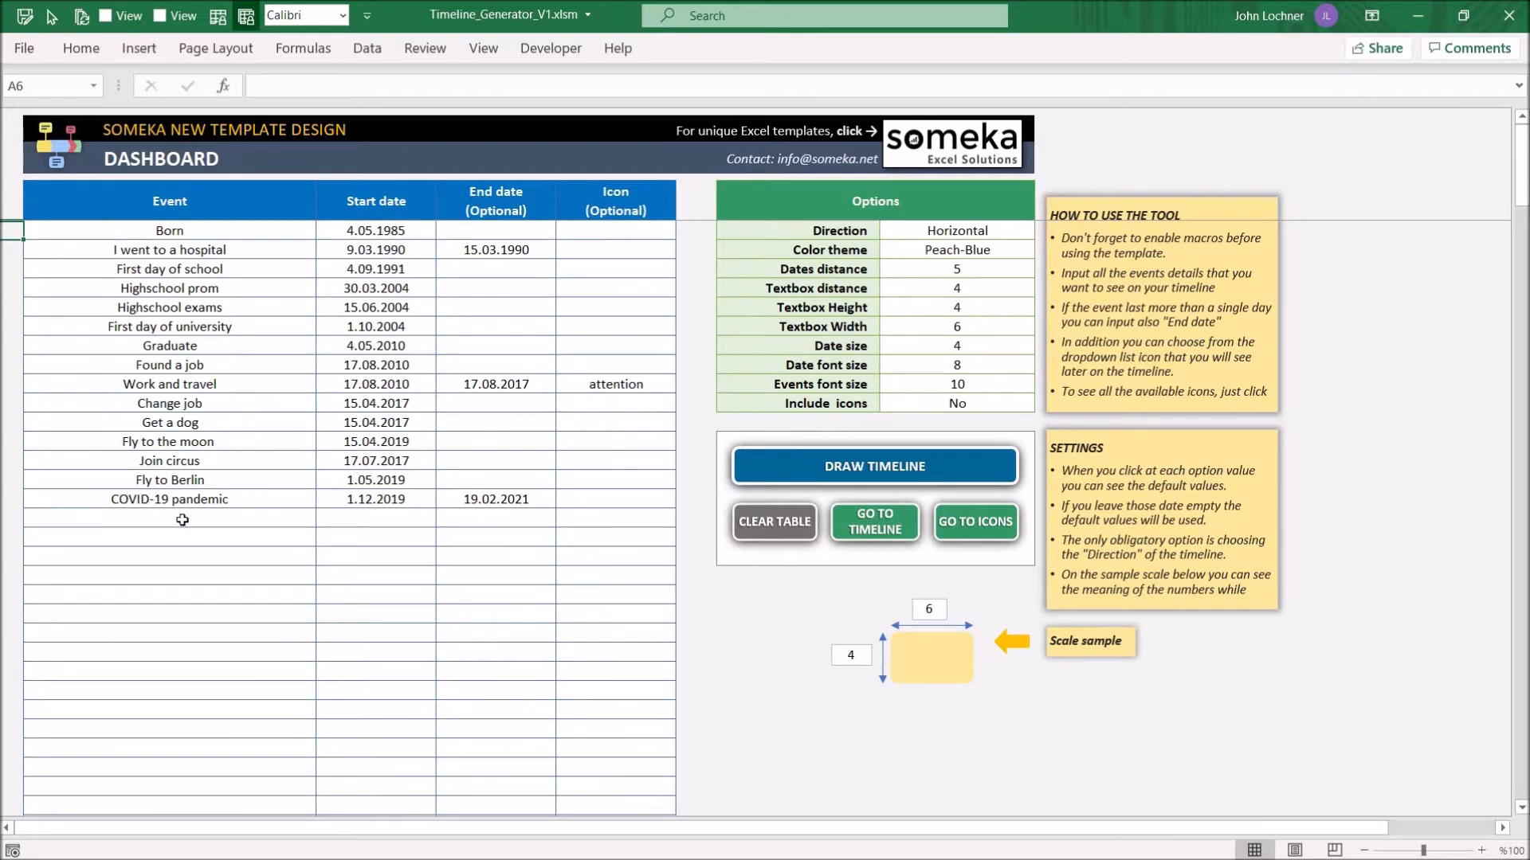
text(Visit Parents)
click(376, 520)
text(1.04.2021)
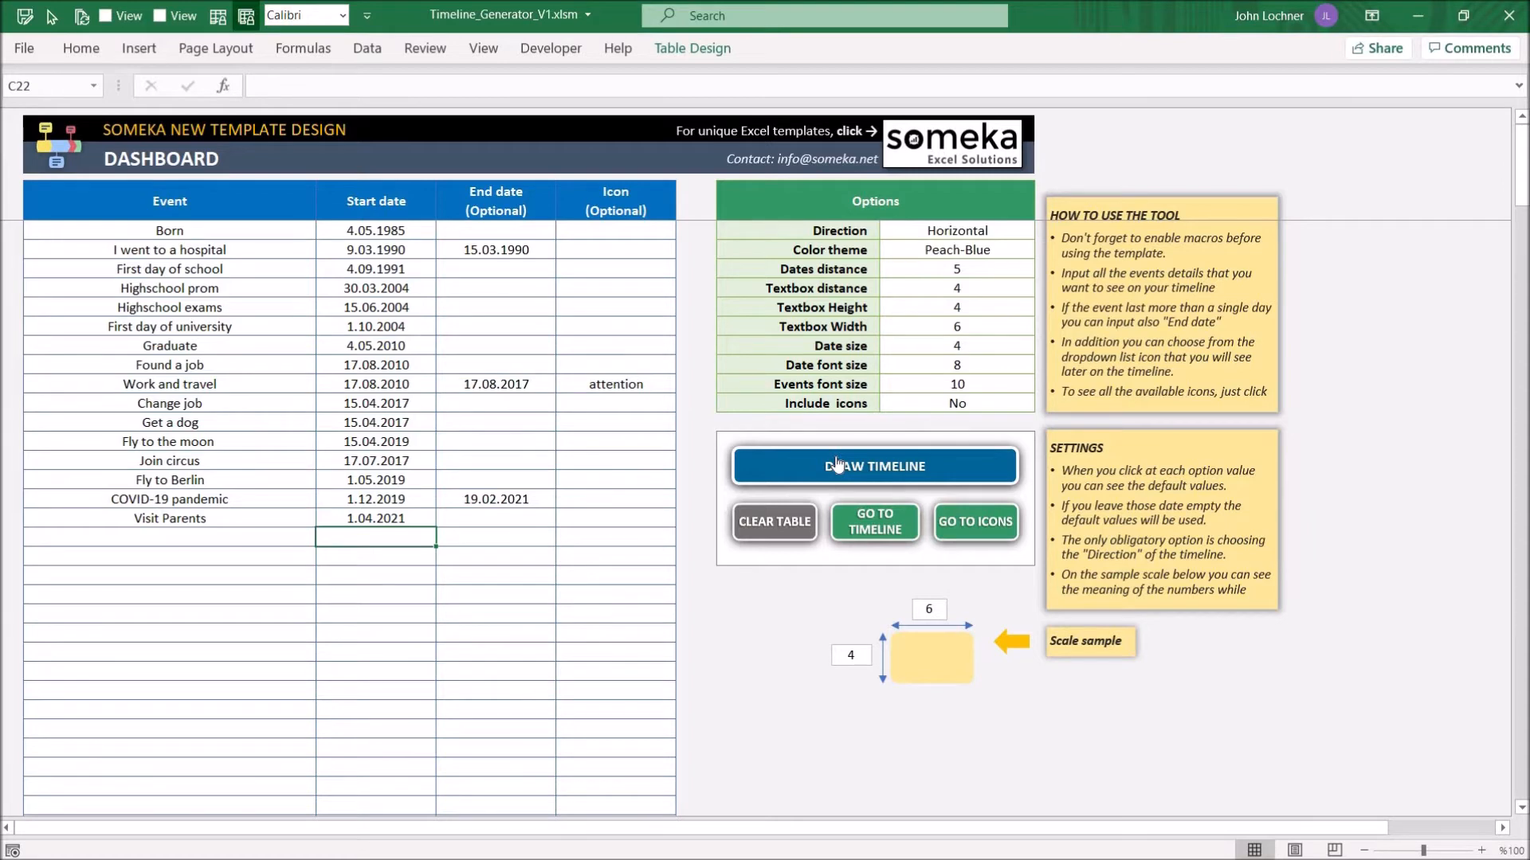
click(872, 465)
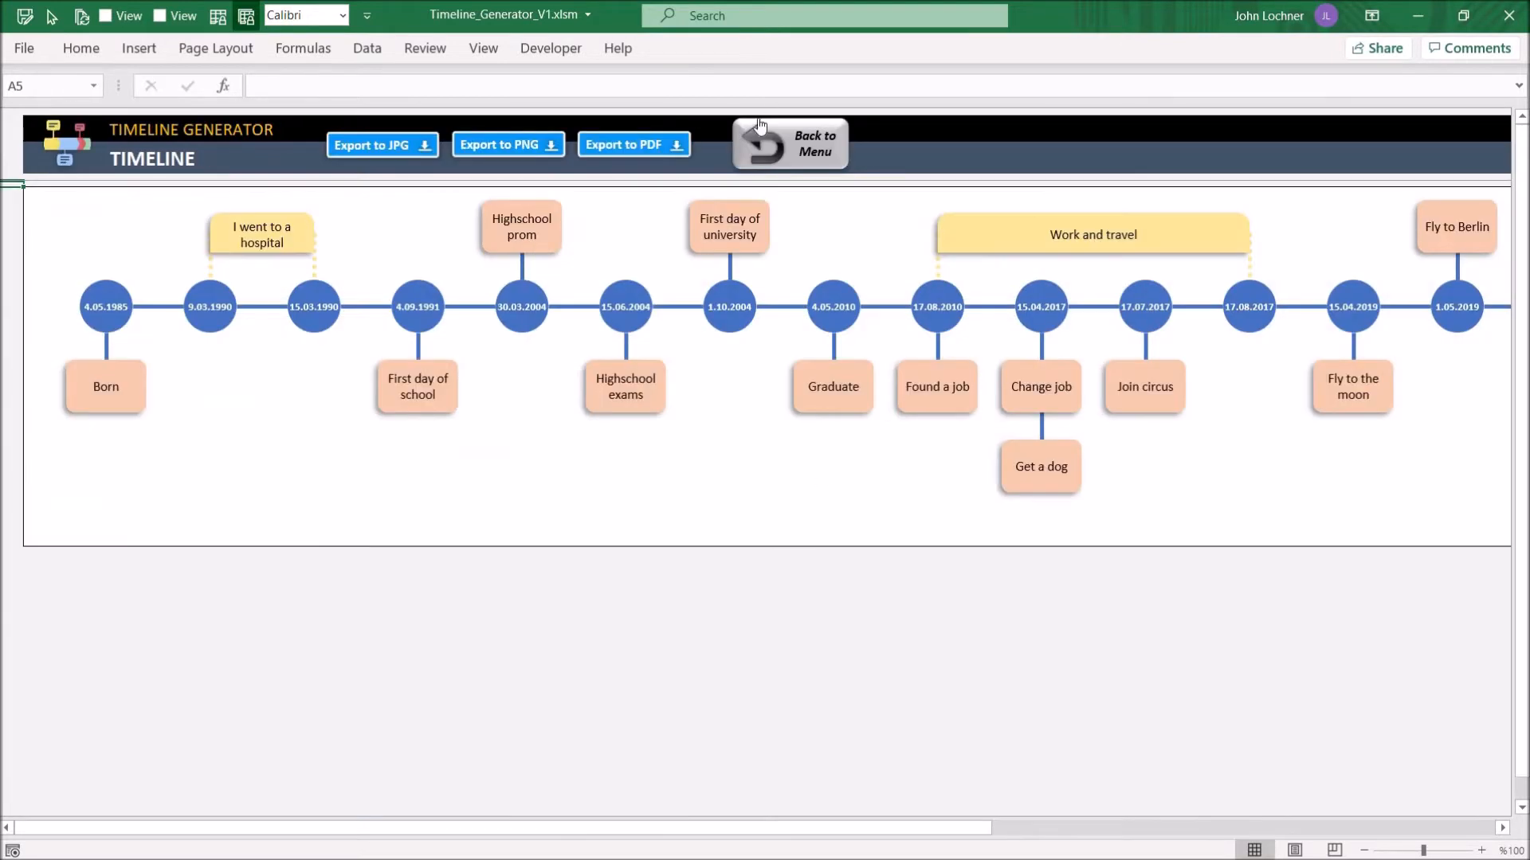
Give Visit Parents the end date 3.04.2021 and redraw it as a spanning event.
click(790, 143)
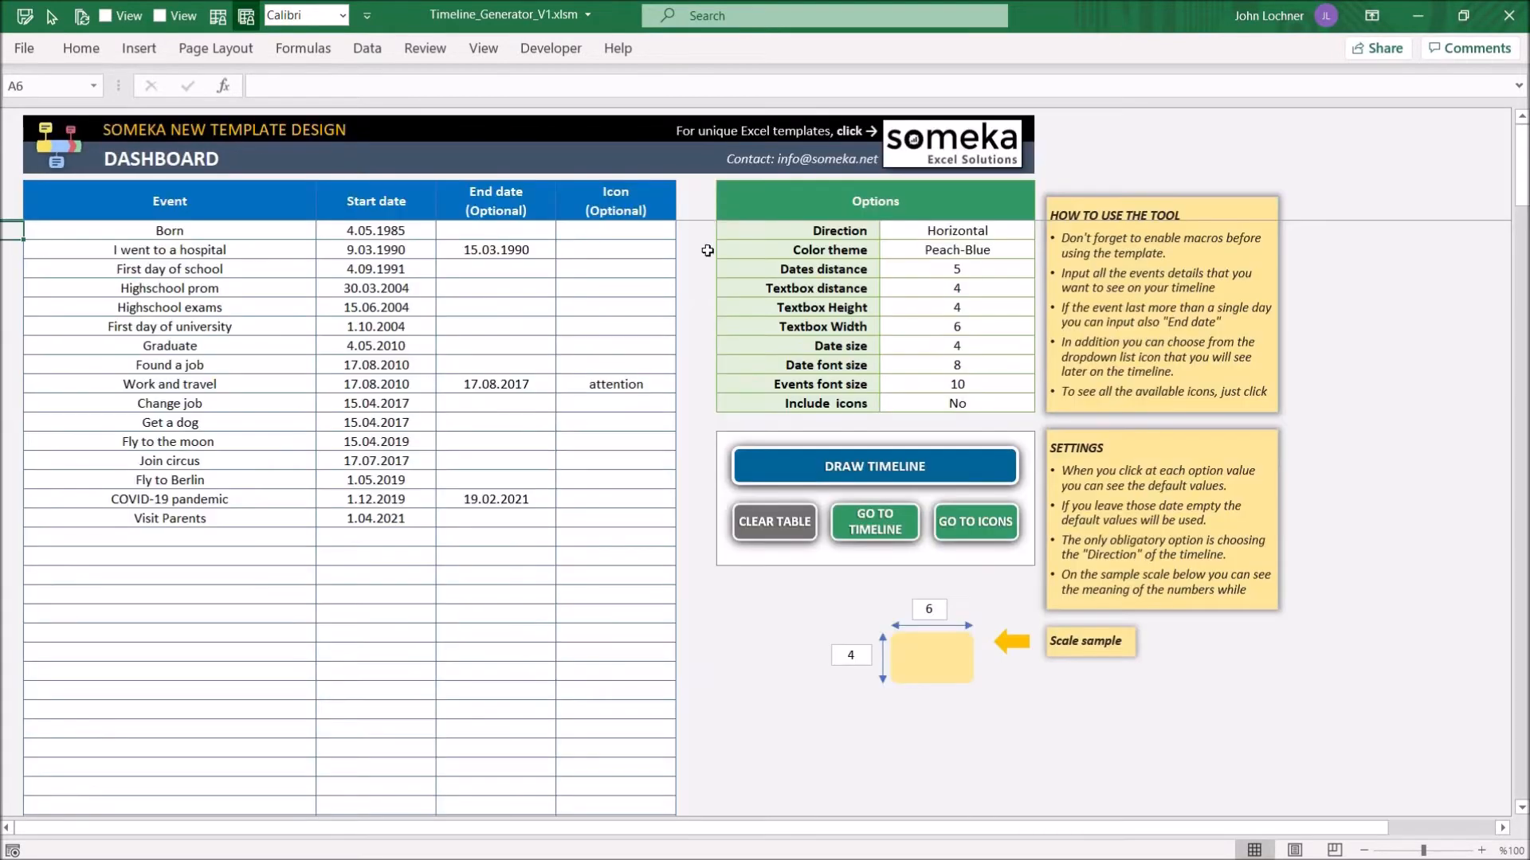
mouse_move(660, 502)
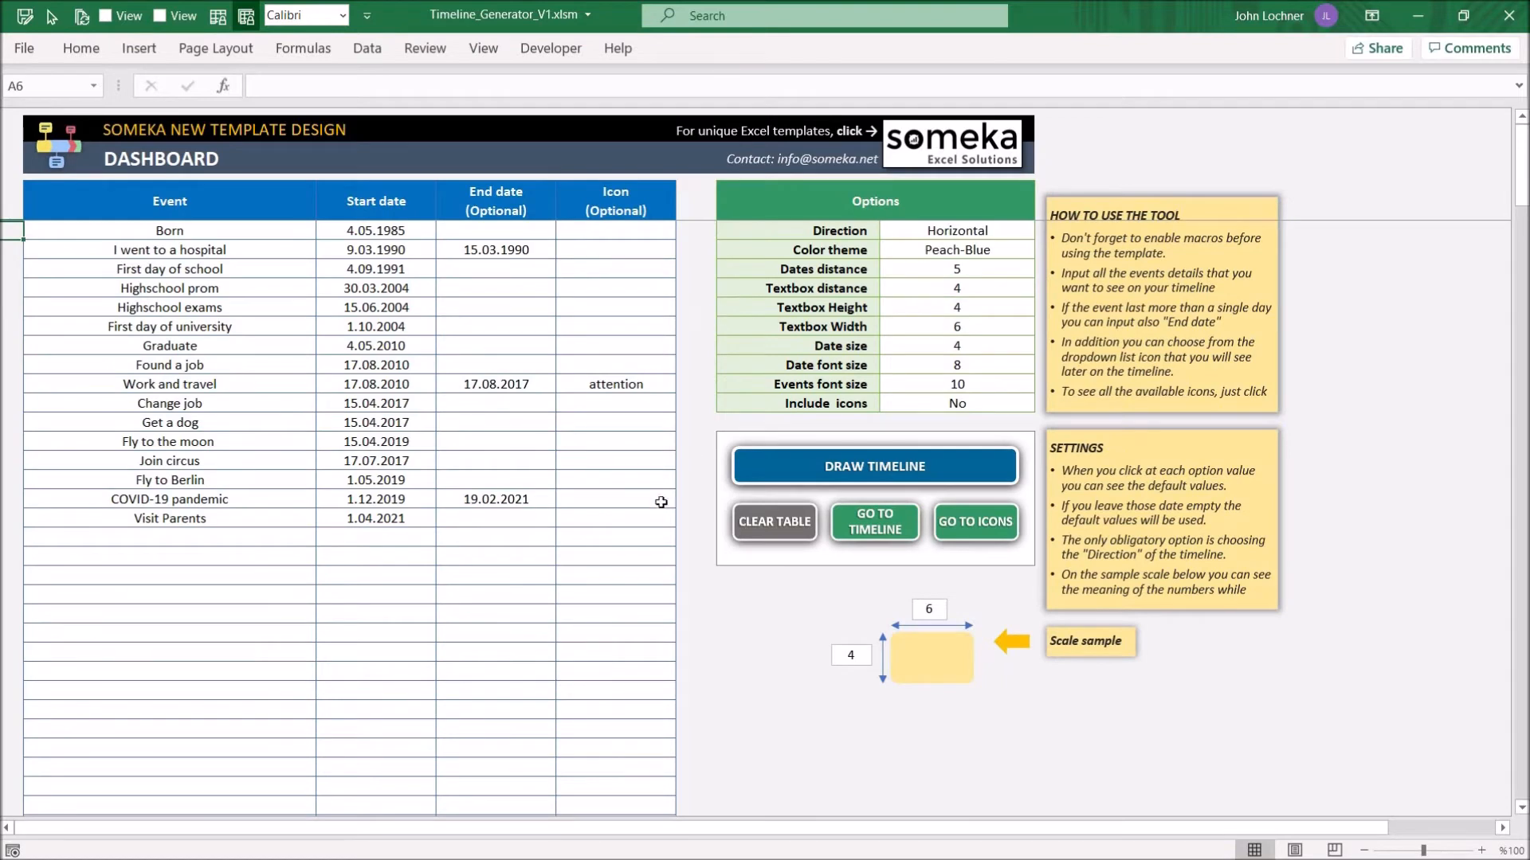
click(496, 518)
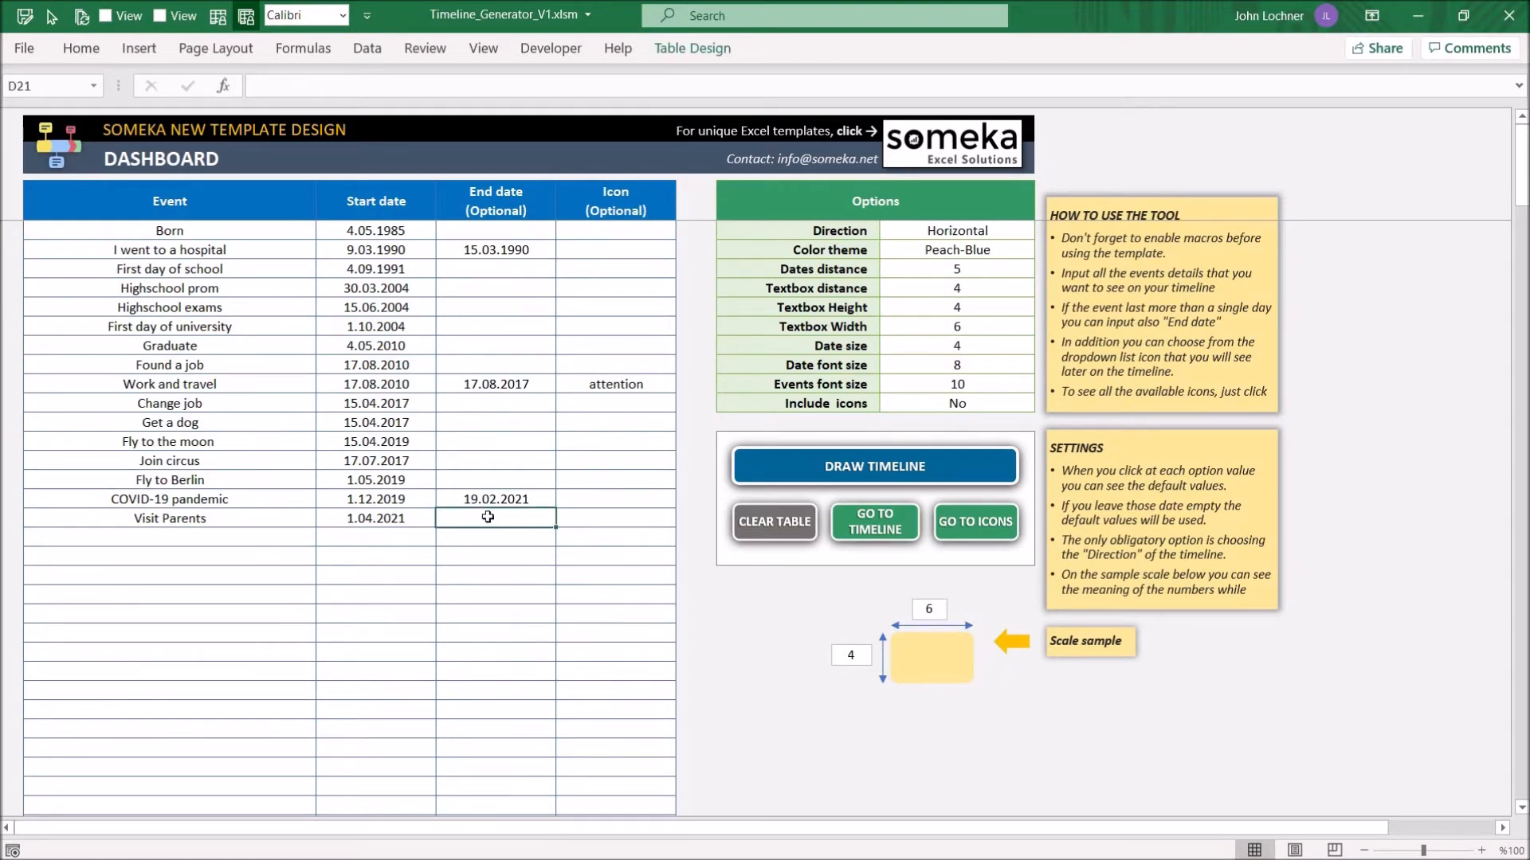
text(3.04.2021)
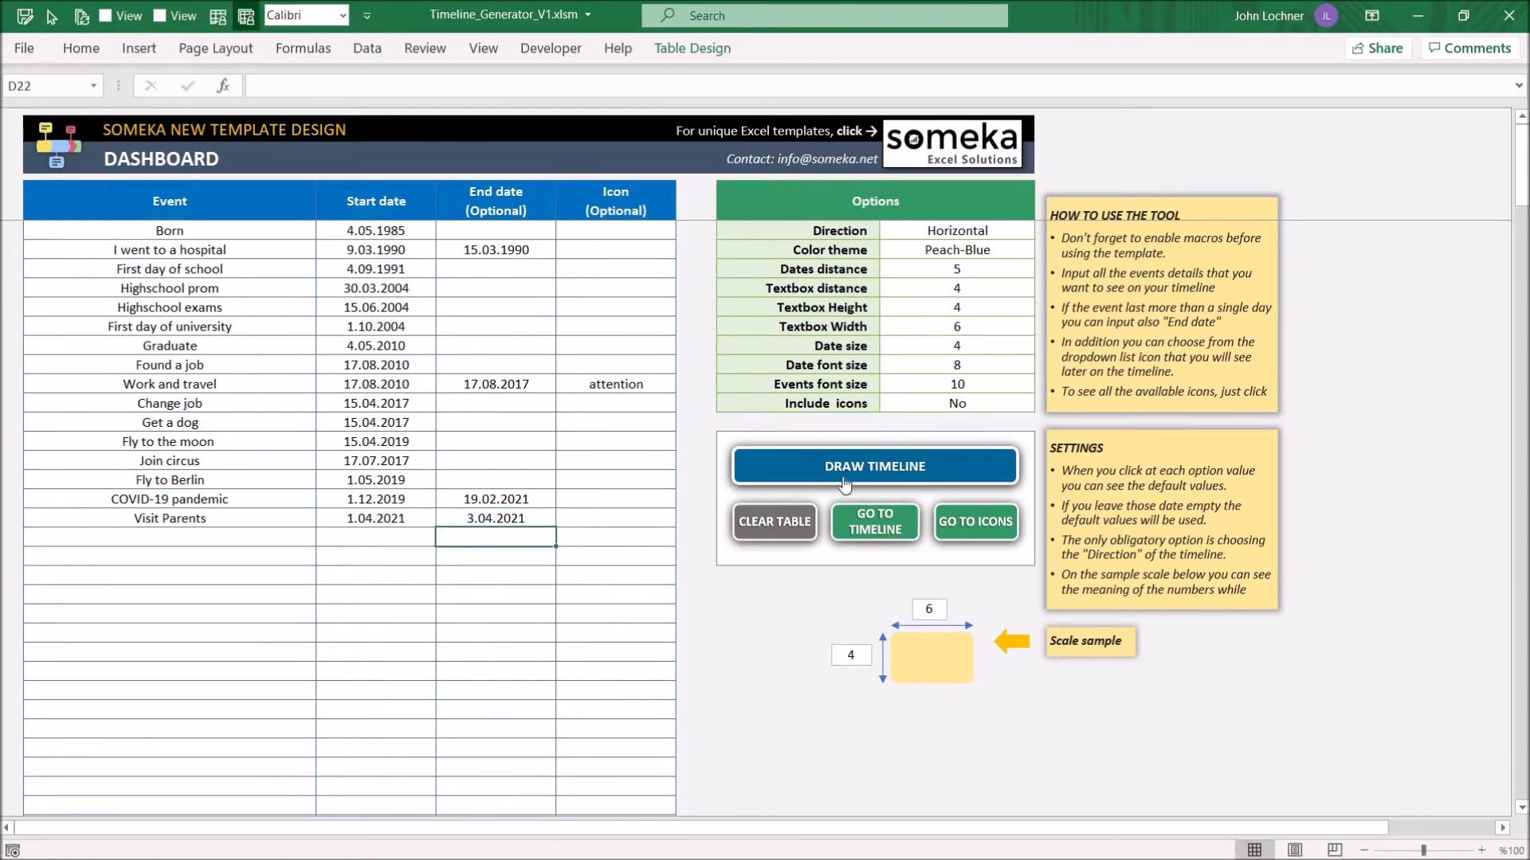
click(873, 467)
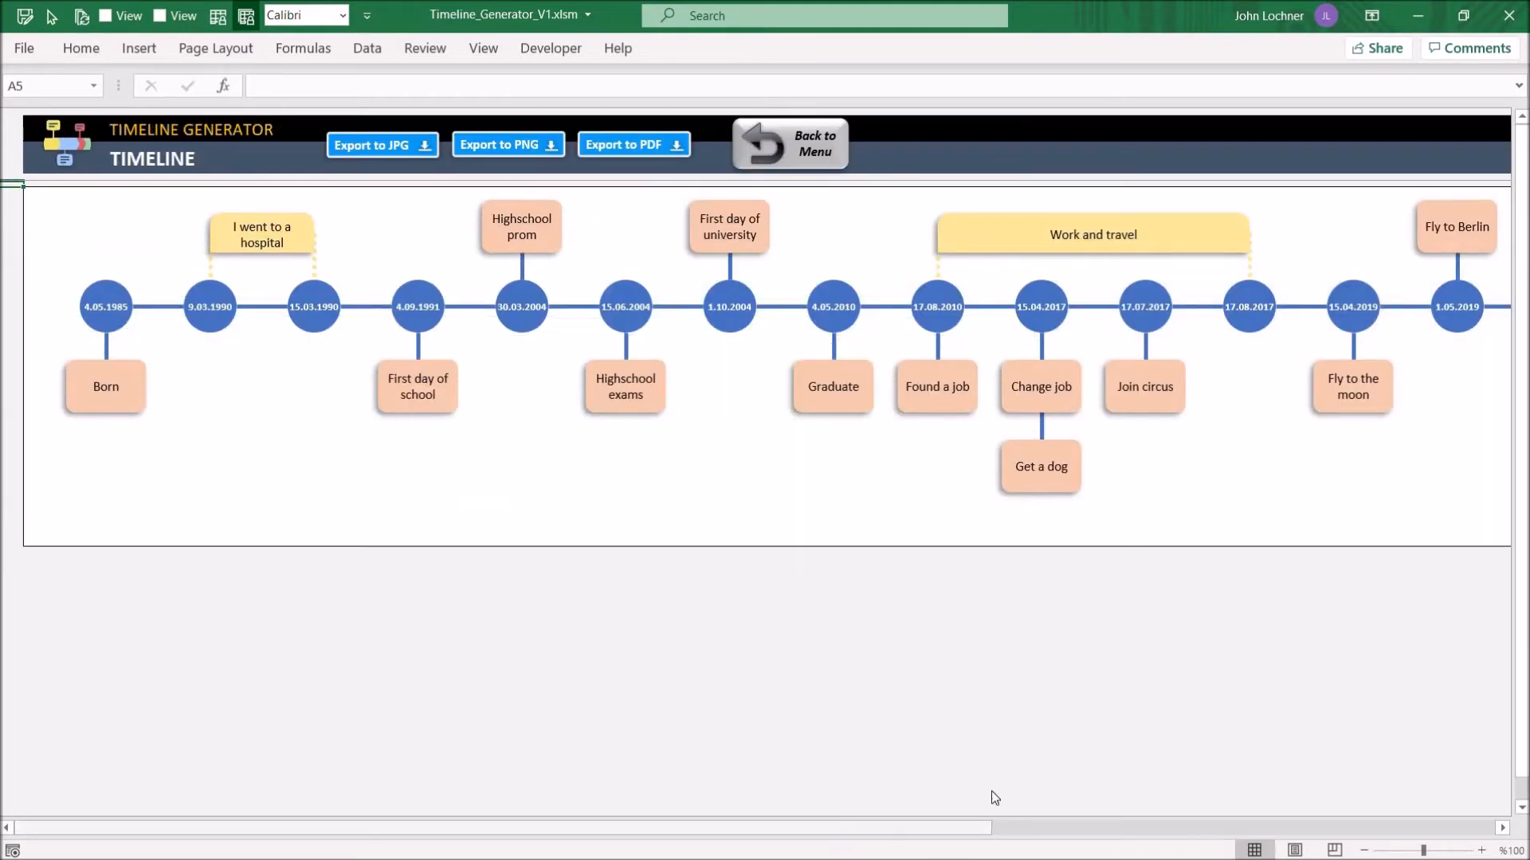
scroll(right, 3)
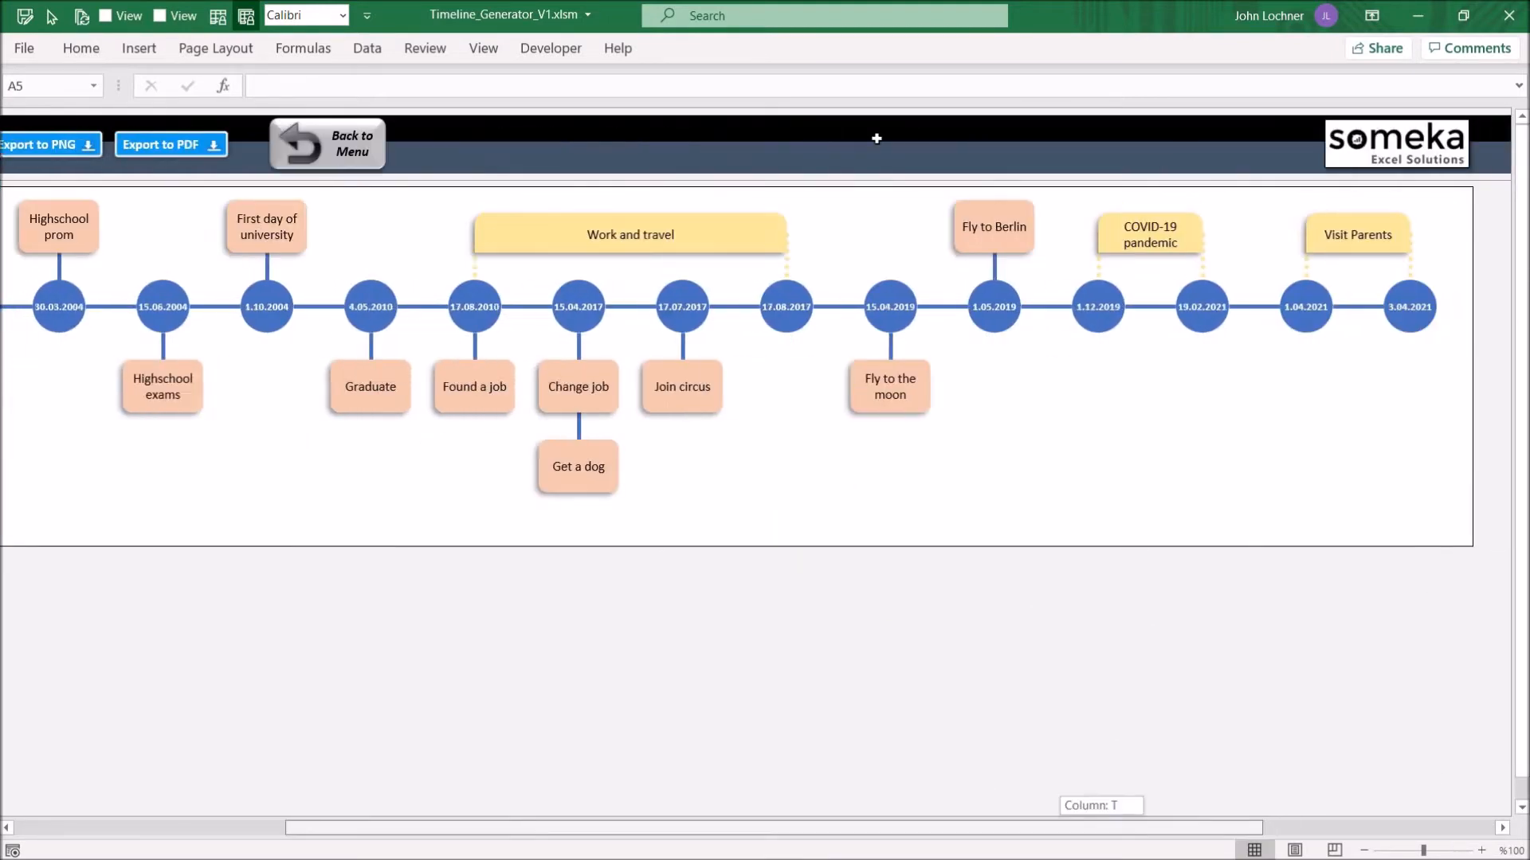
Set Direction to Vertical, Color theme to Orange-Mint and Include icons to Yes.
click(350, 141)
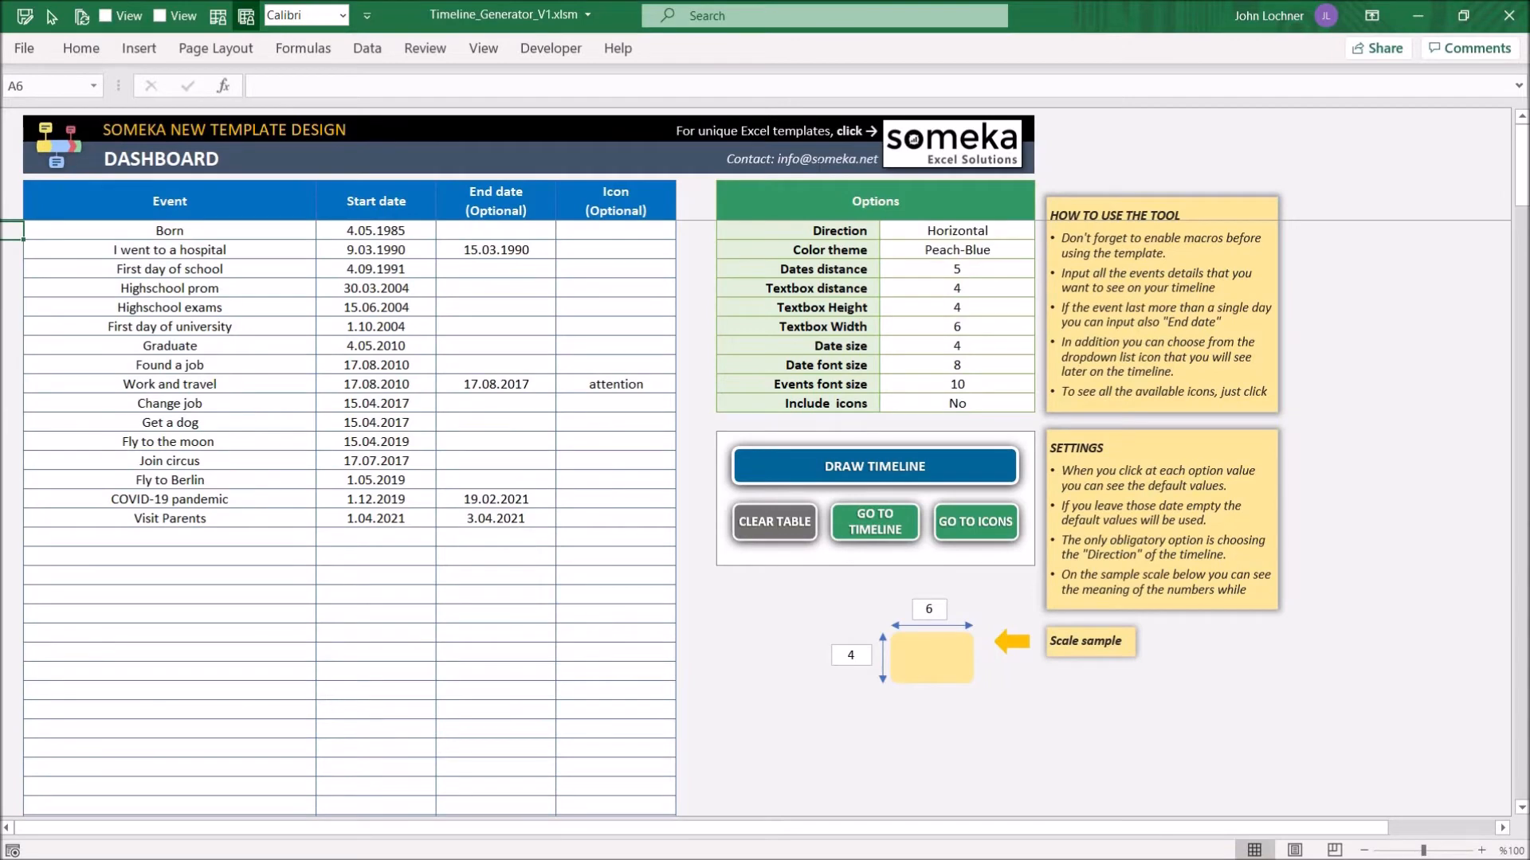
mouse_move(888, 415)
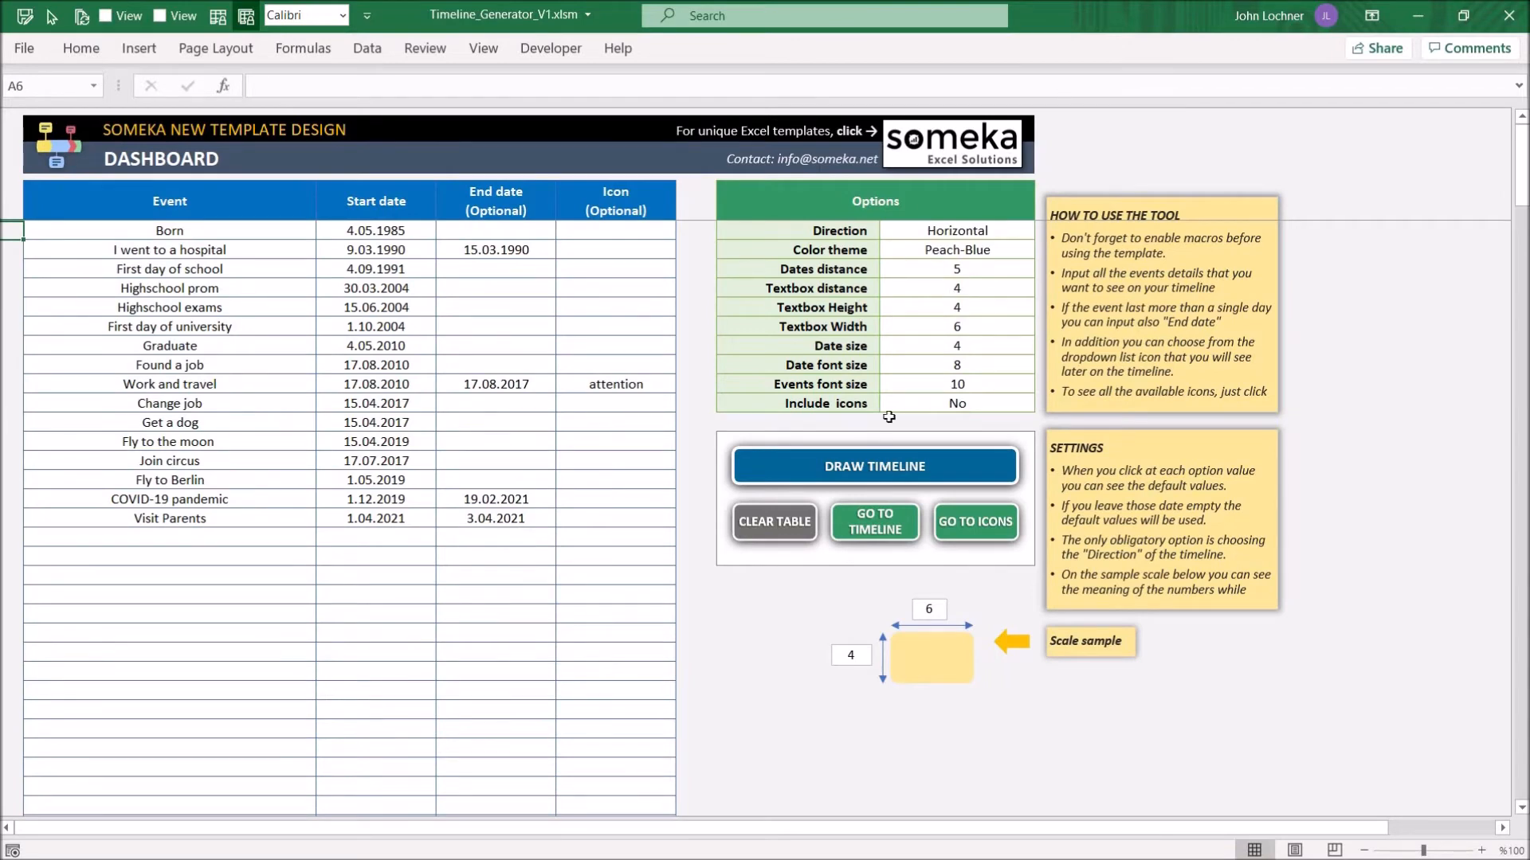
mouse_move(943, 293)
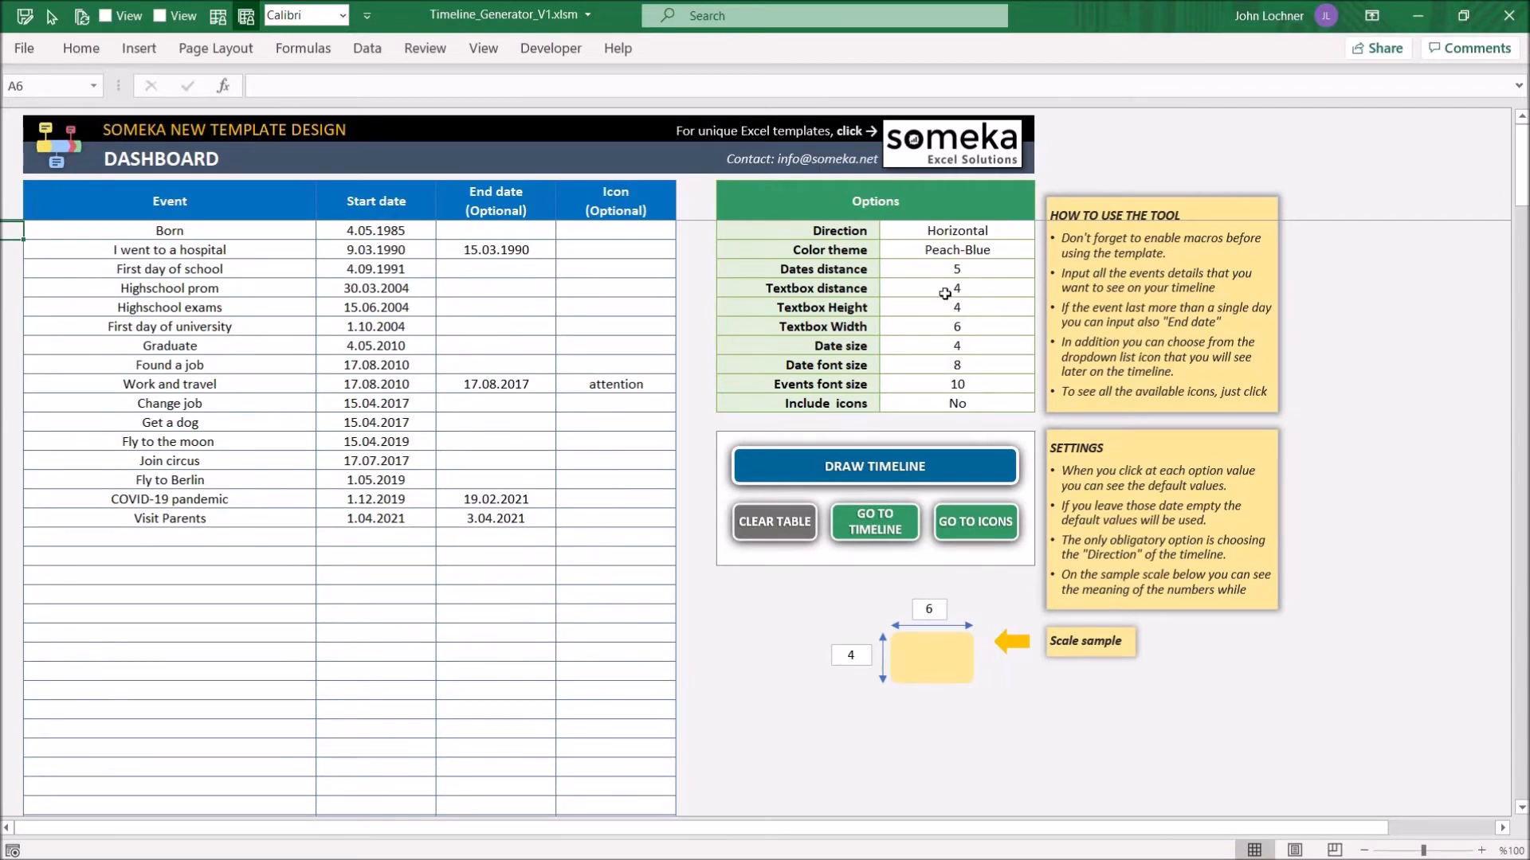
mouse_move(1033, 236)
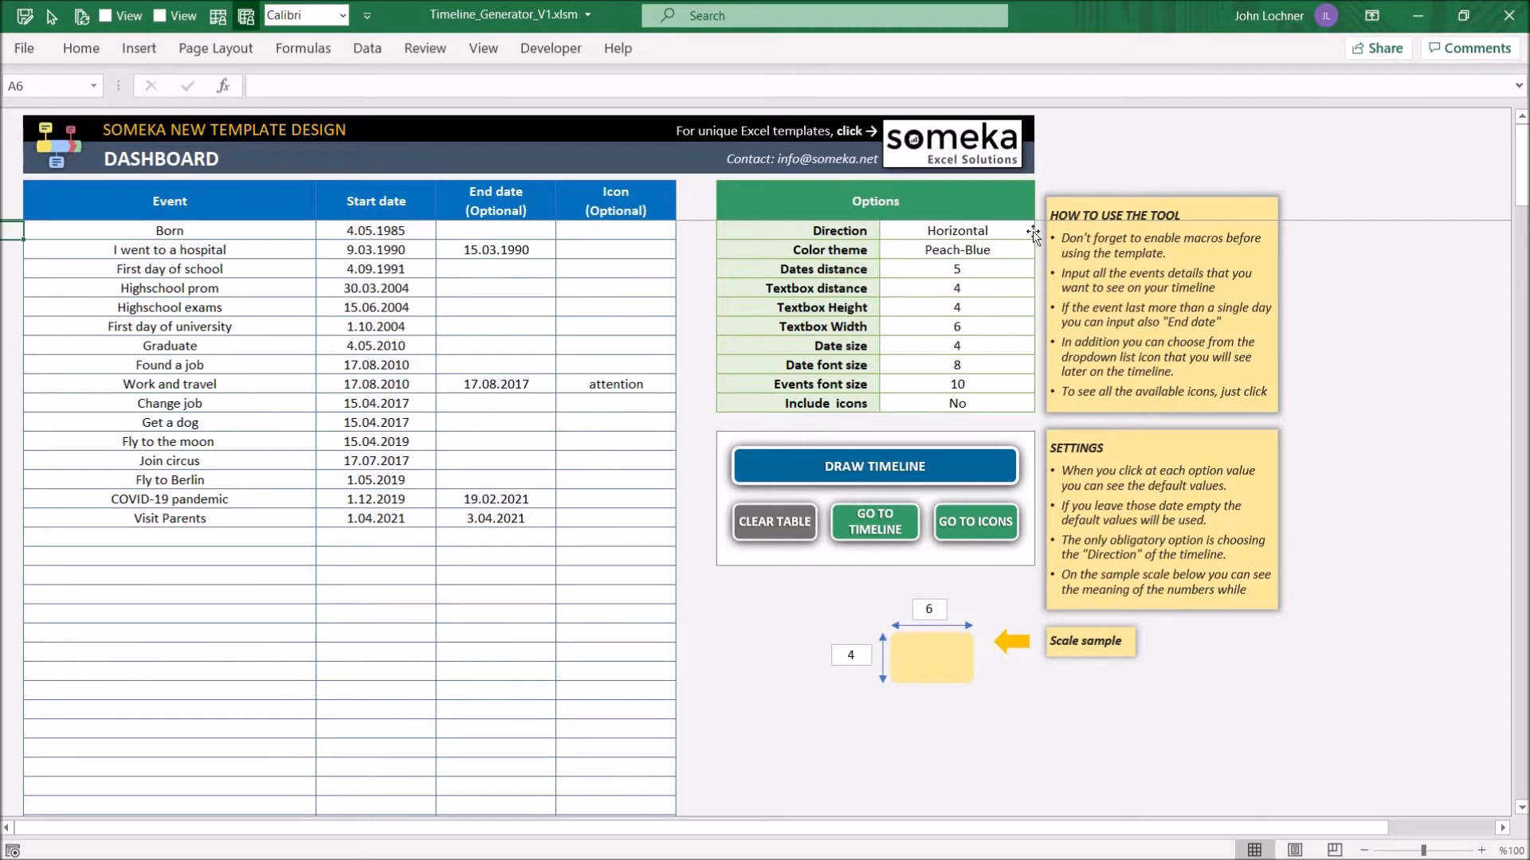
click(1042, 229)
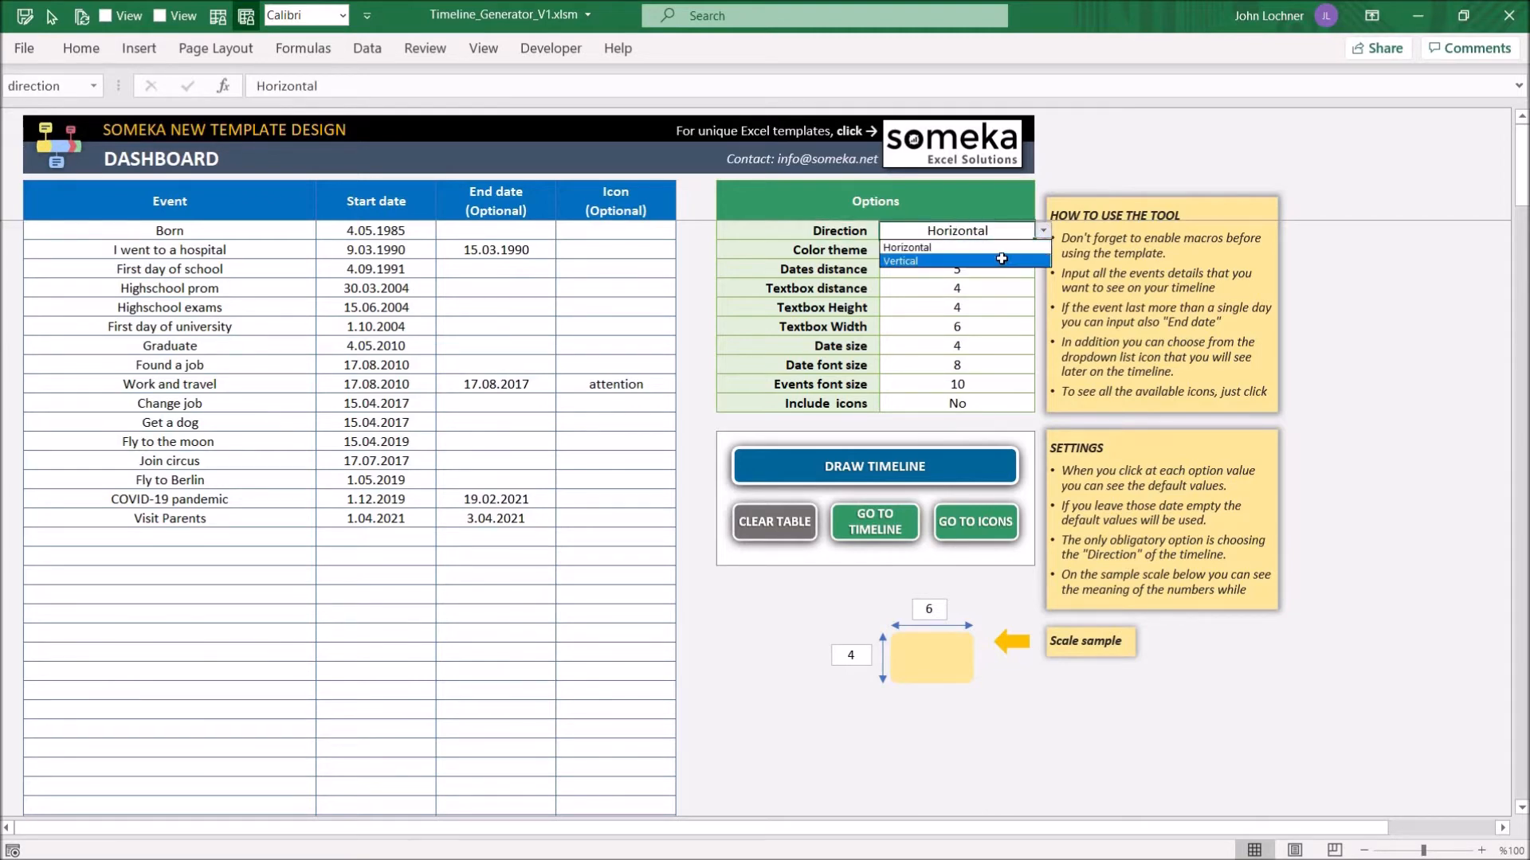
click(901, 260)
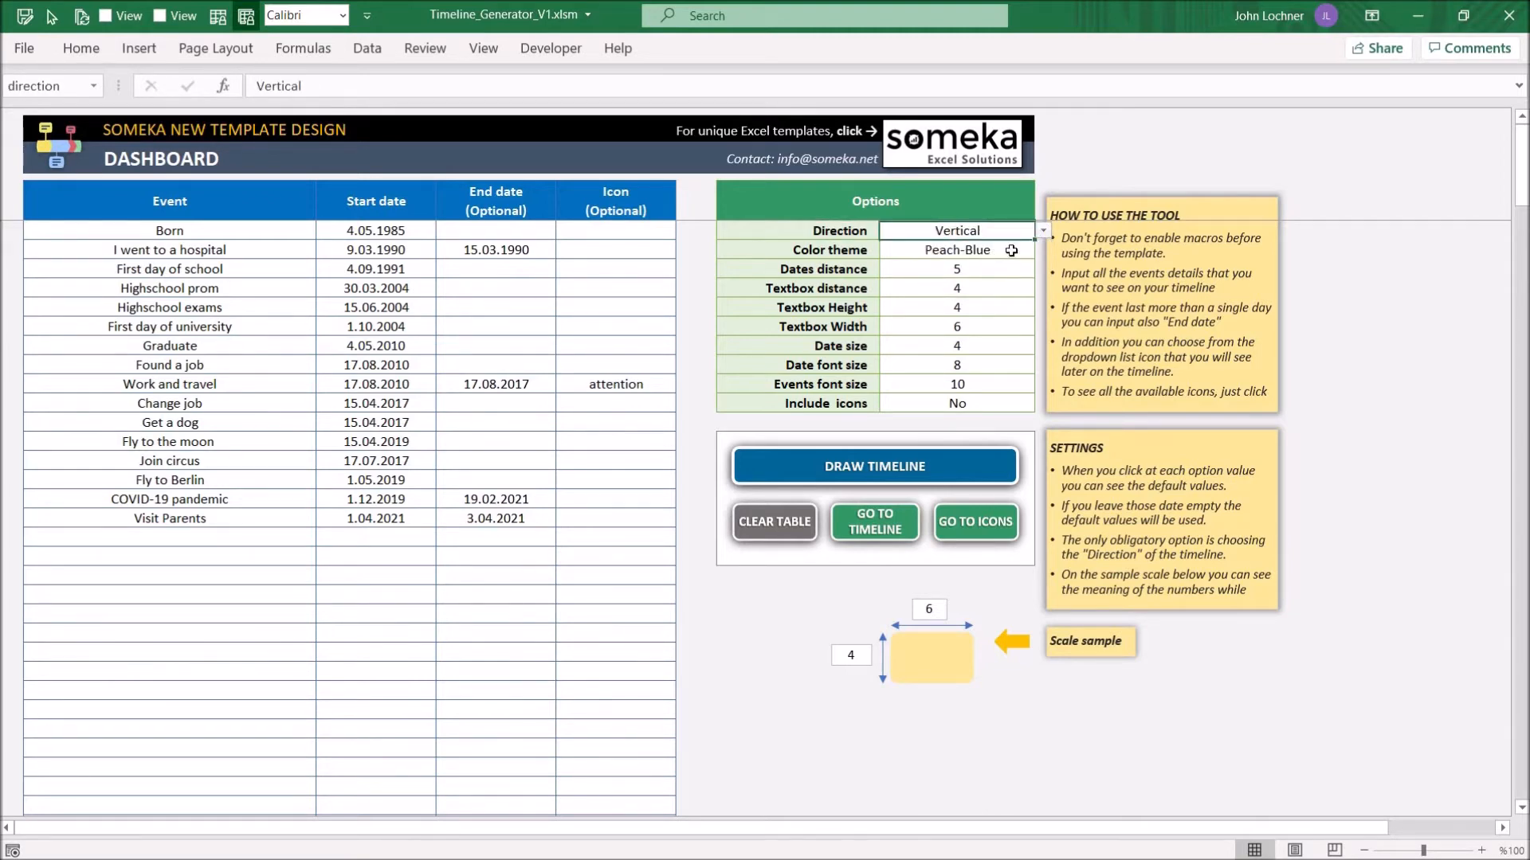
click(1042, 249)
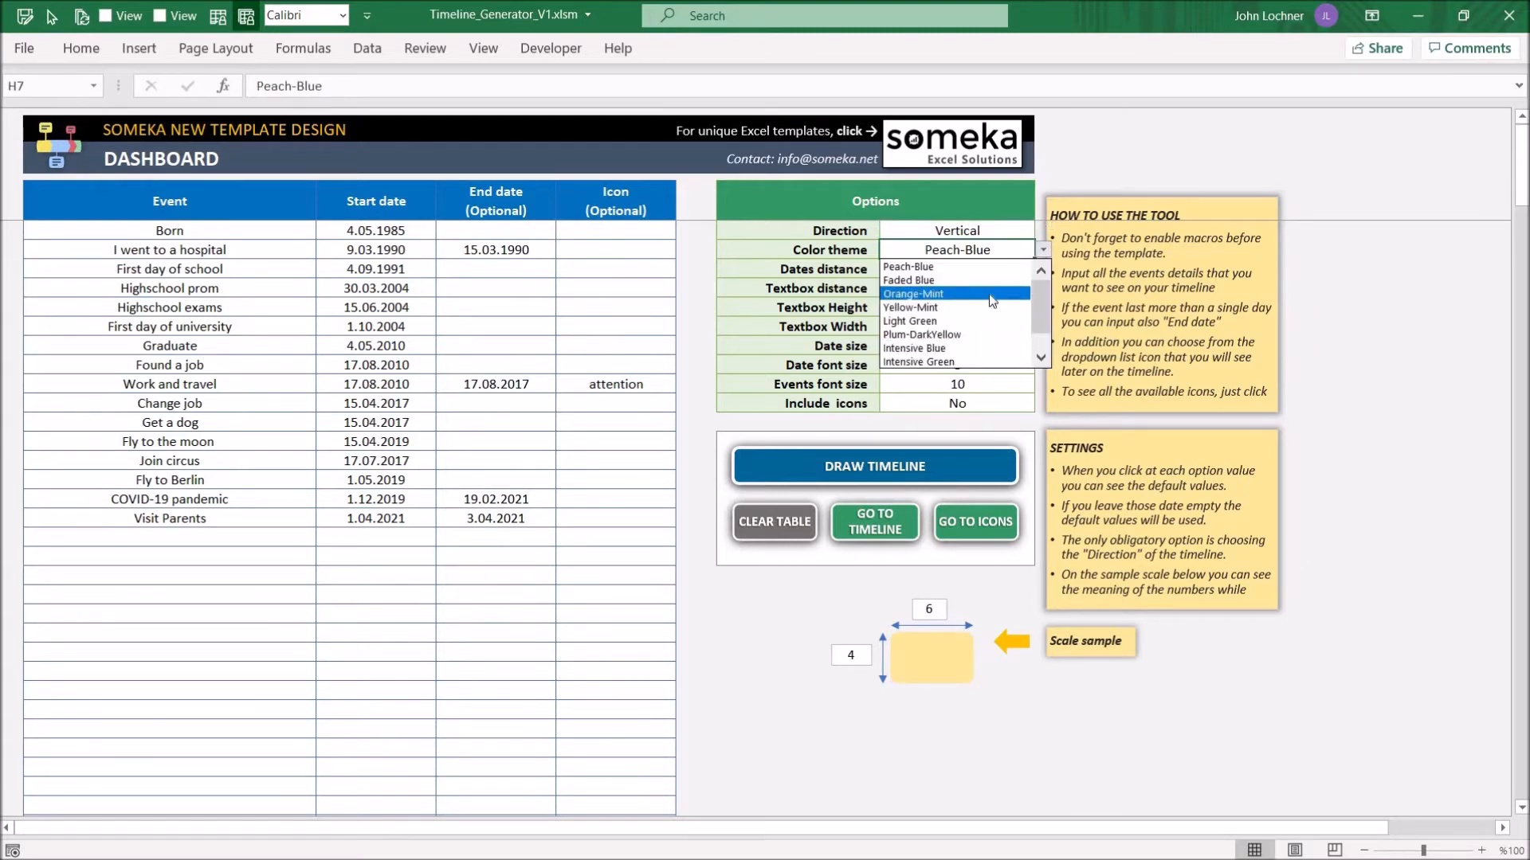
click(913, 293)
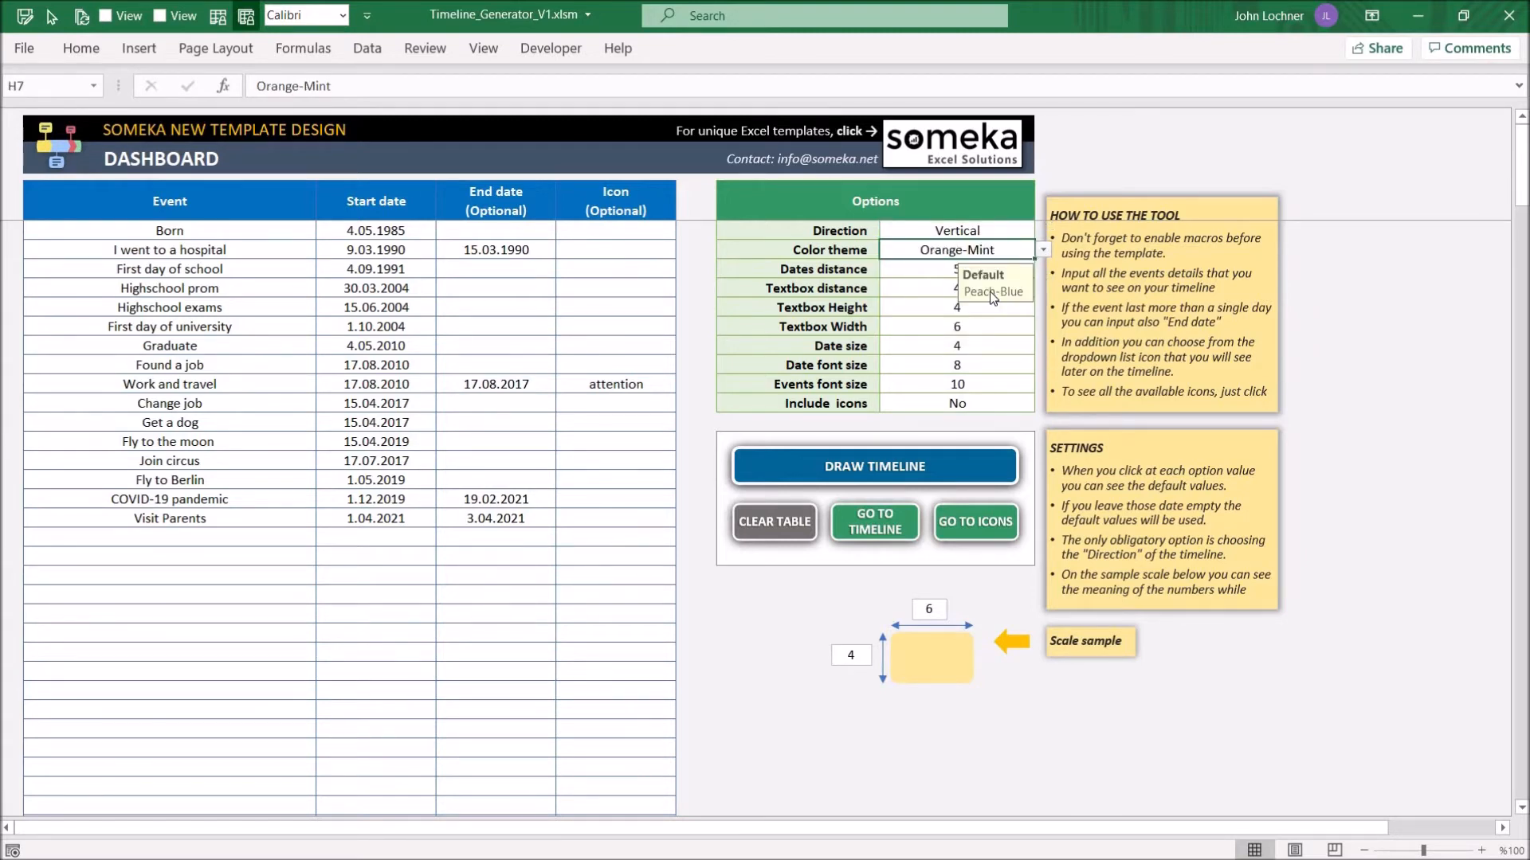
mouse_move(990, 307)
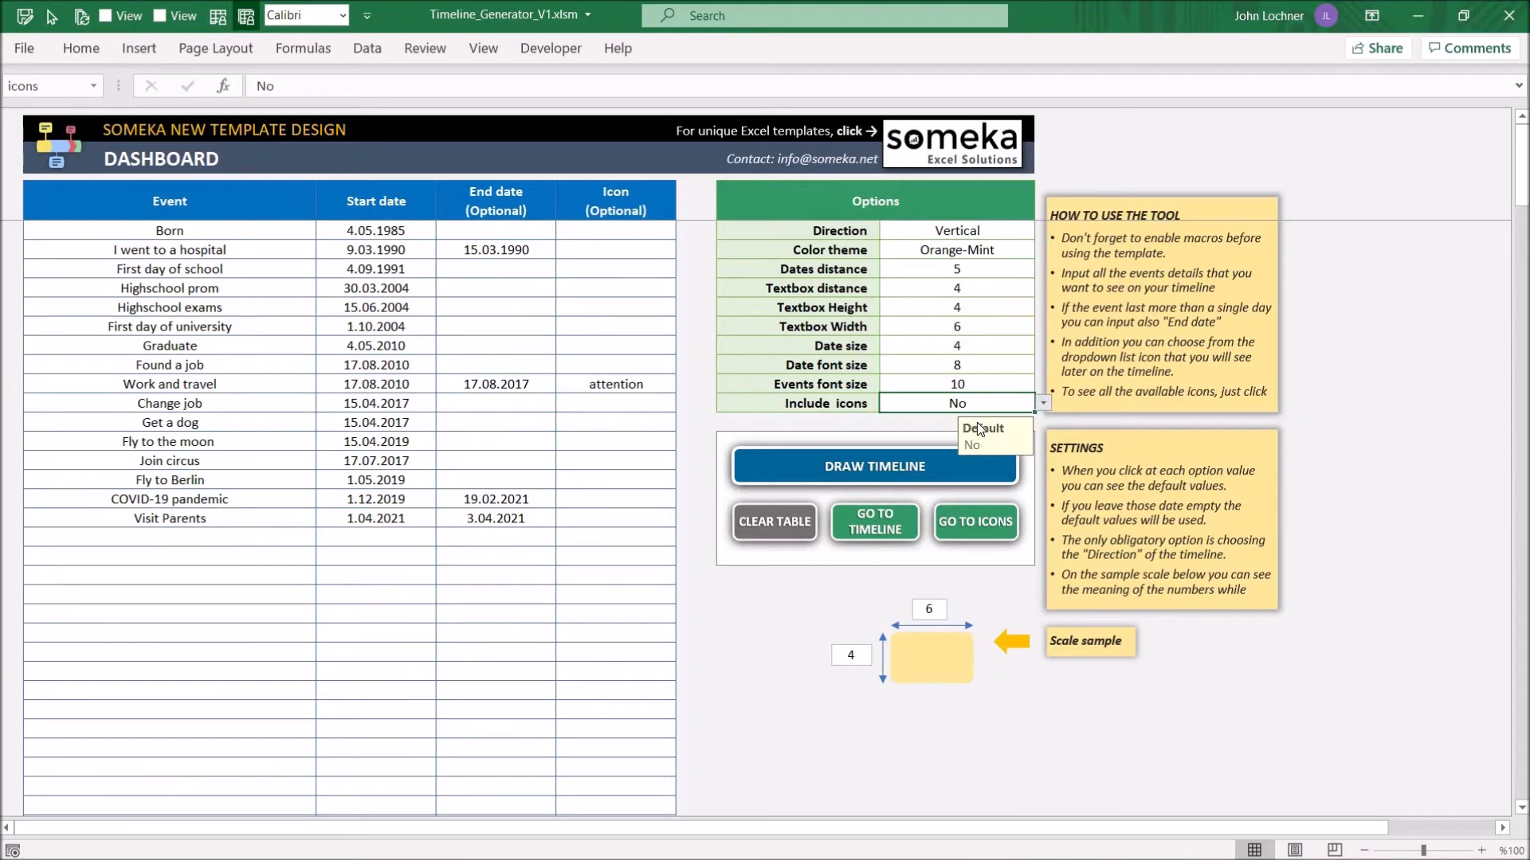
click(956, 403)
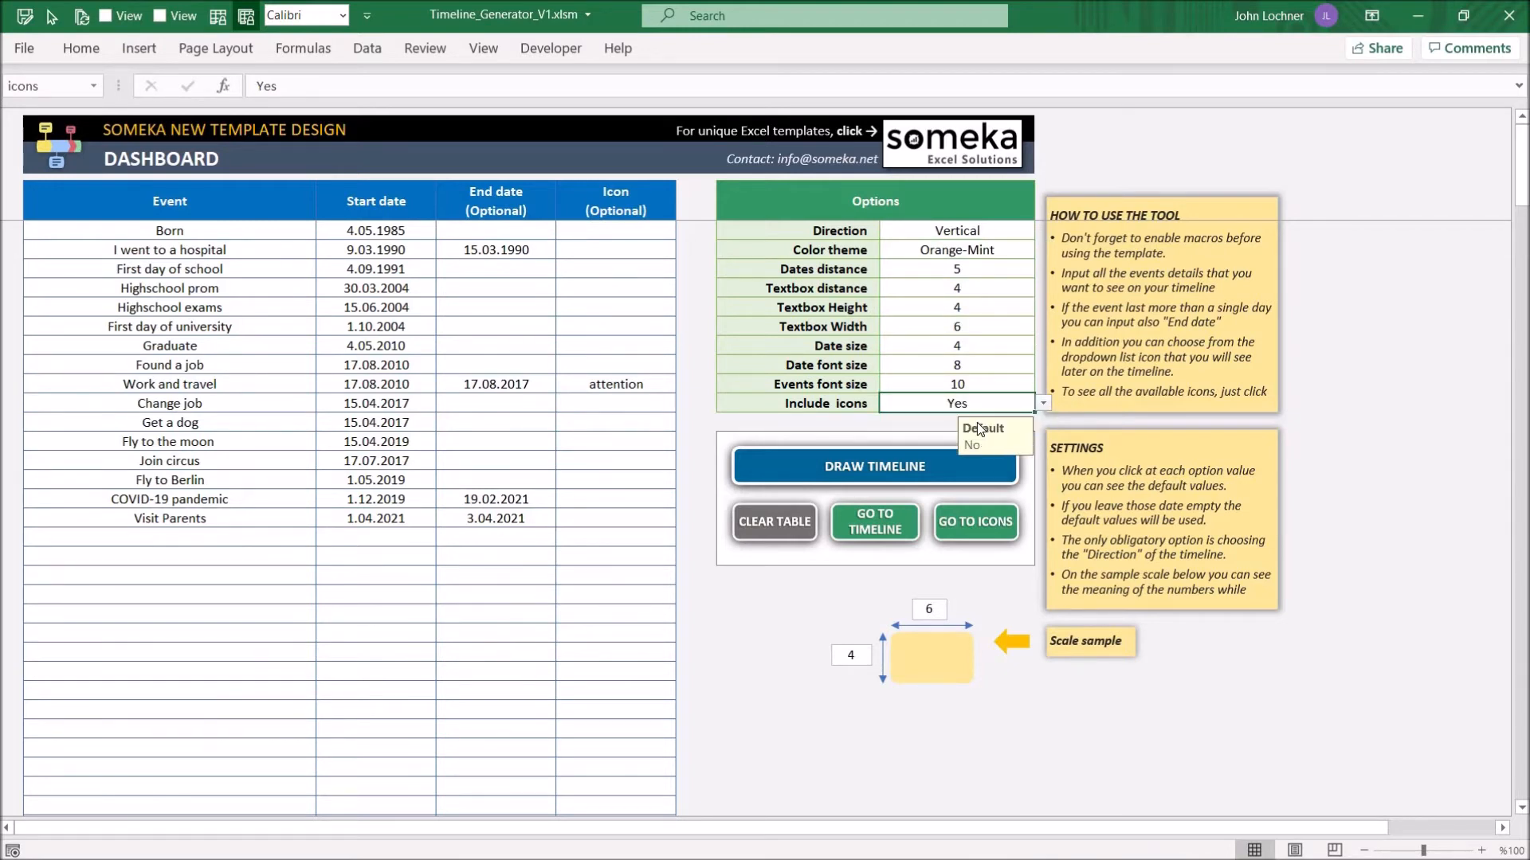
mouse_move(981, 419)
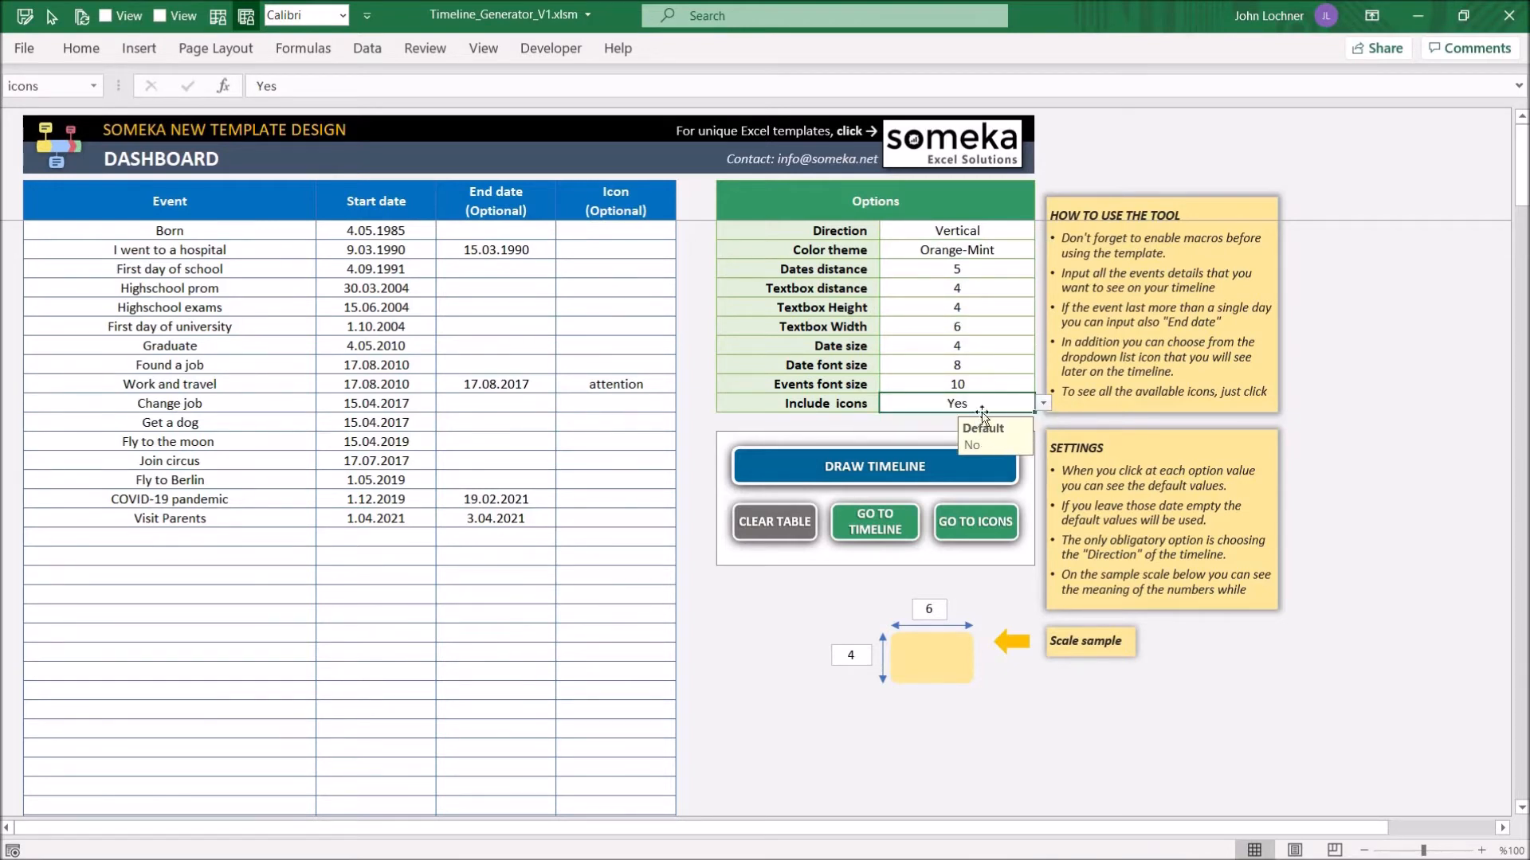
mouse_move(202, 499)
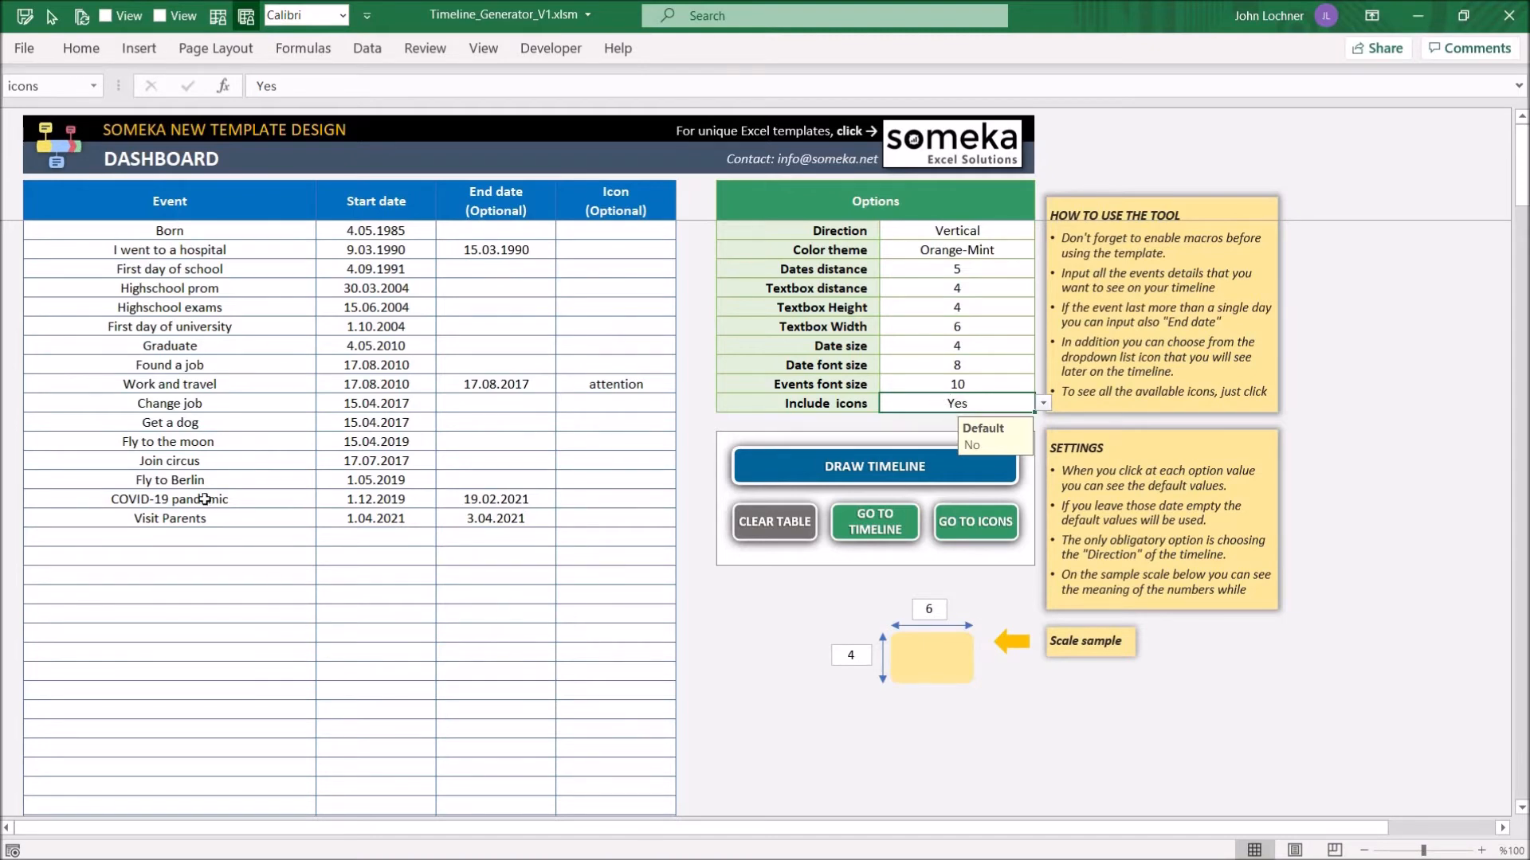
Assign the bacteria icon to COVID-19 pandemic in E20 and redraw the timeline.
click(616, 499)
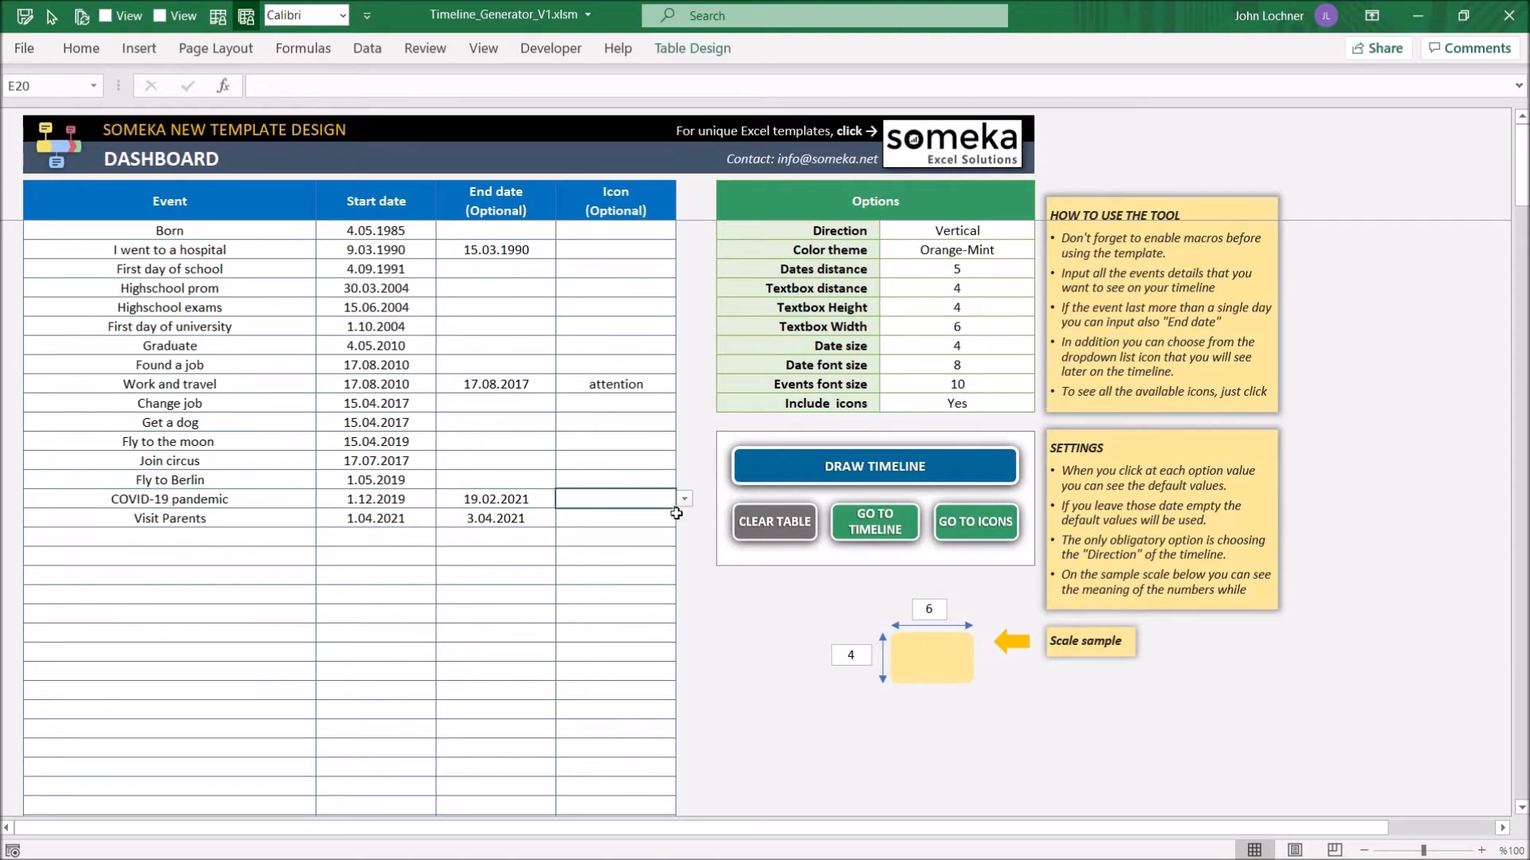
click(684, 499)
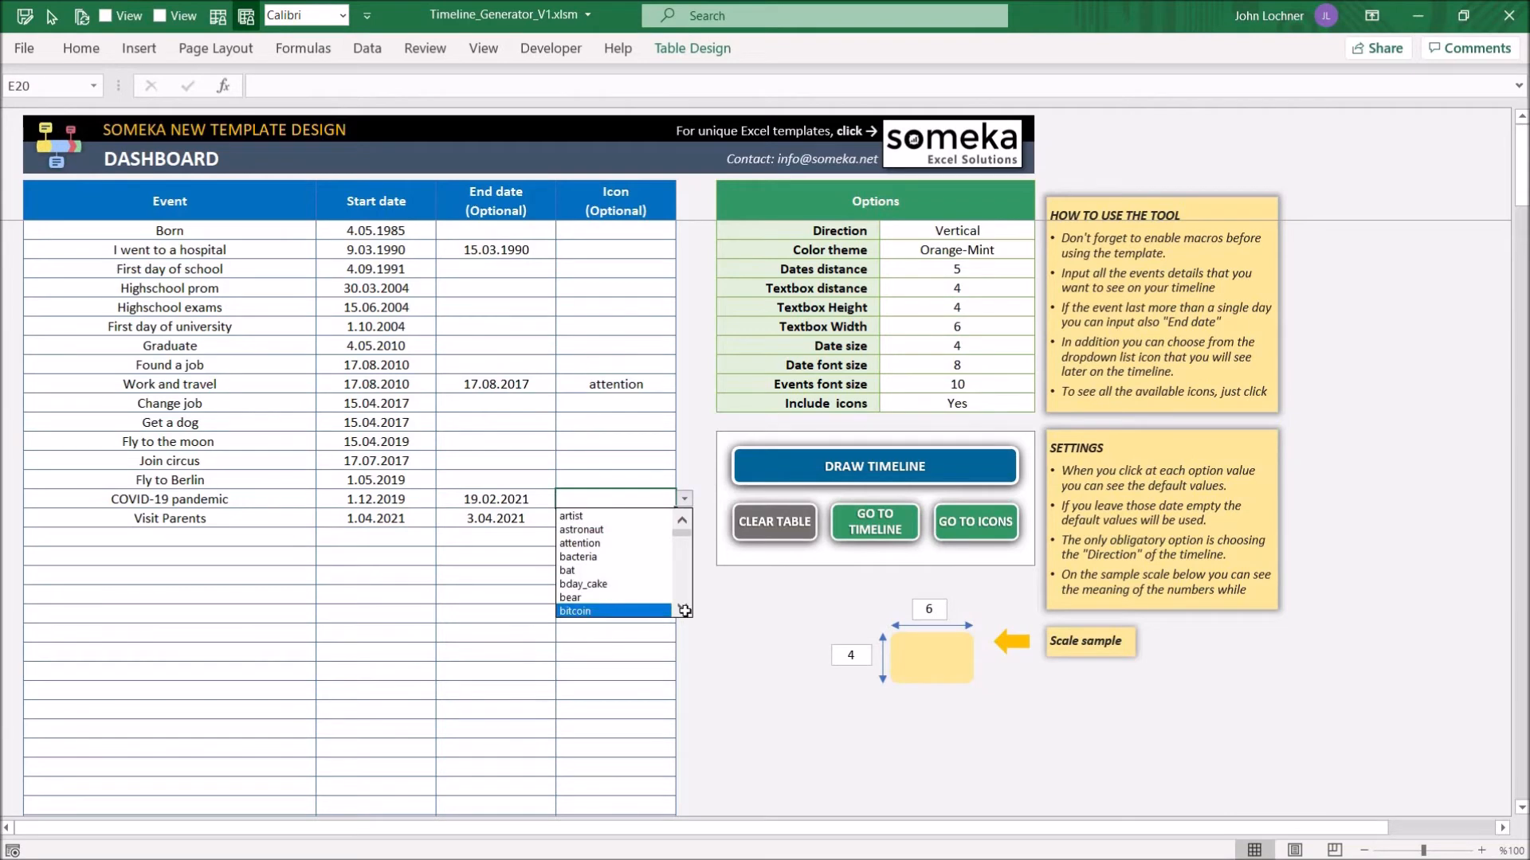
click(576, 556)
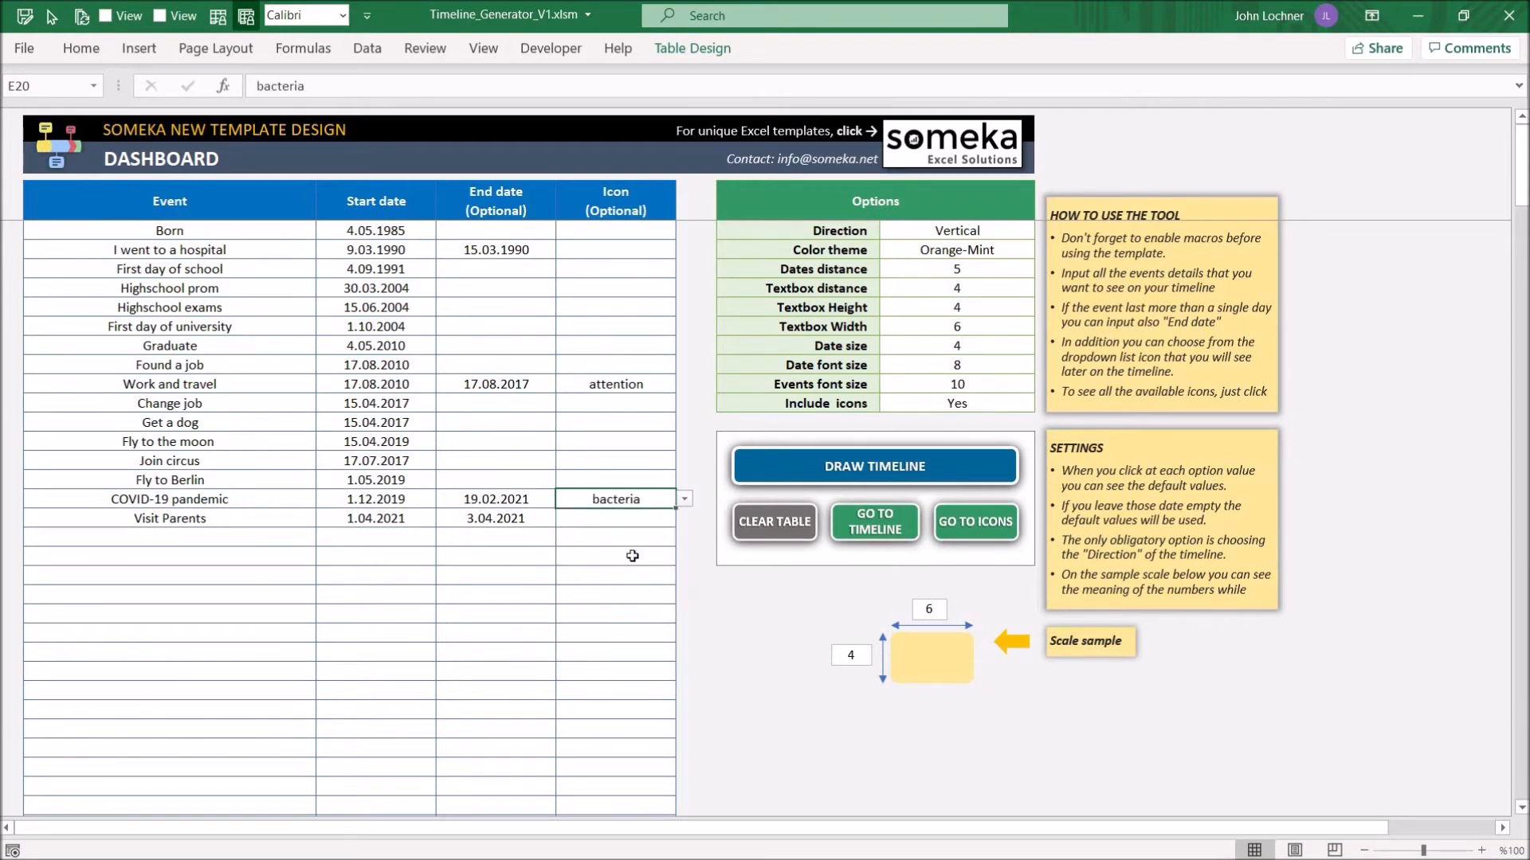
click(873, 466)
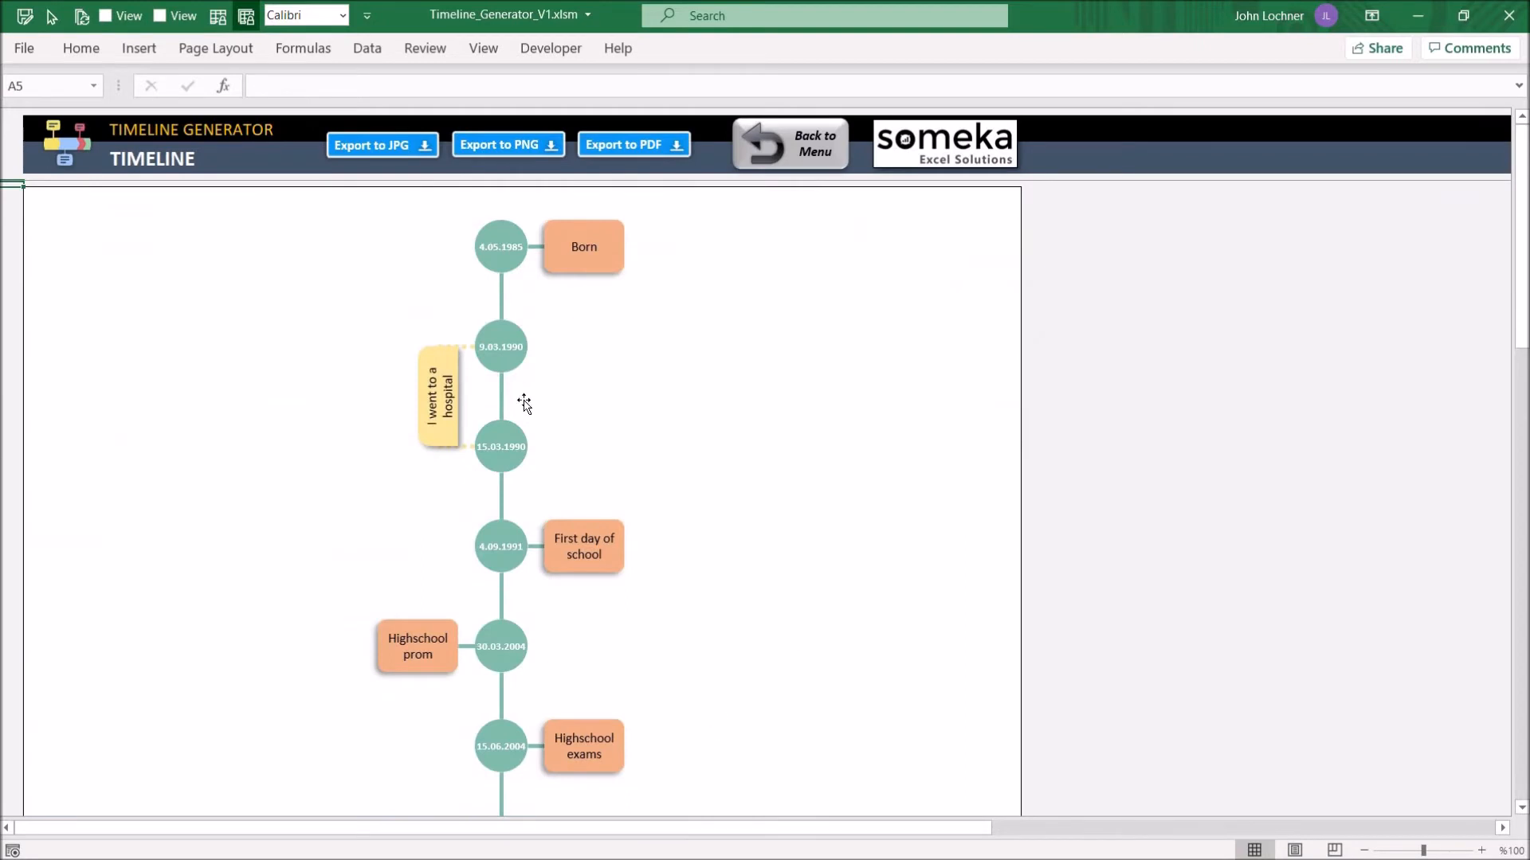
Scroll through the icon-marked events, then regenerate the vertical timeline from the dashboard.
scroll(down, 3)
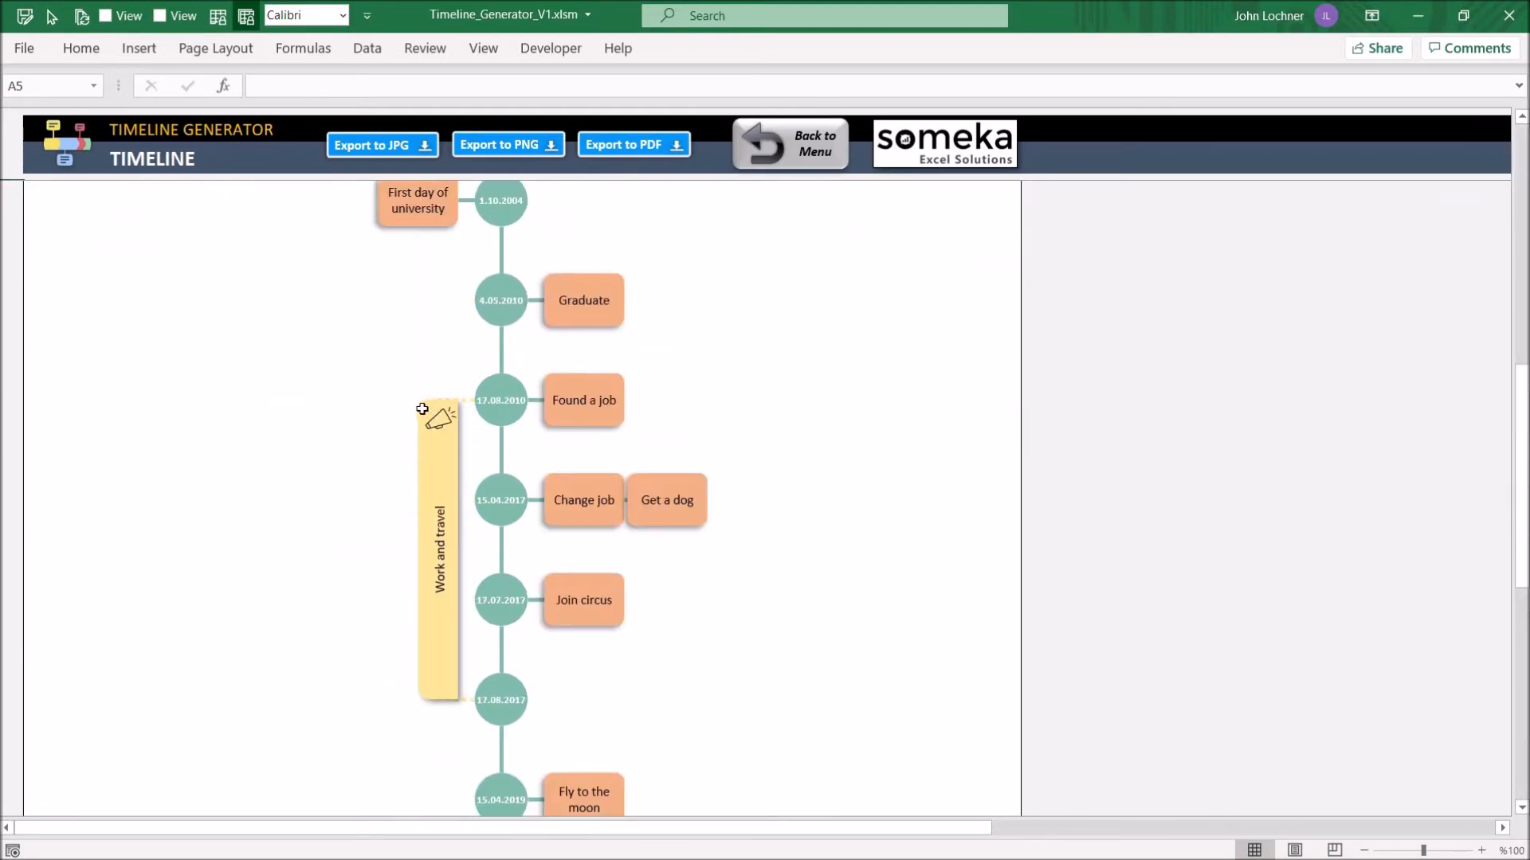
scroll(down, 3)
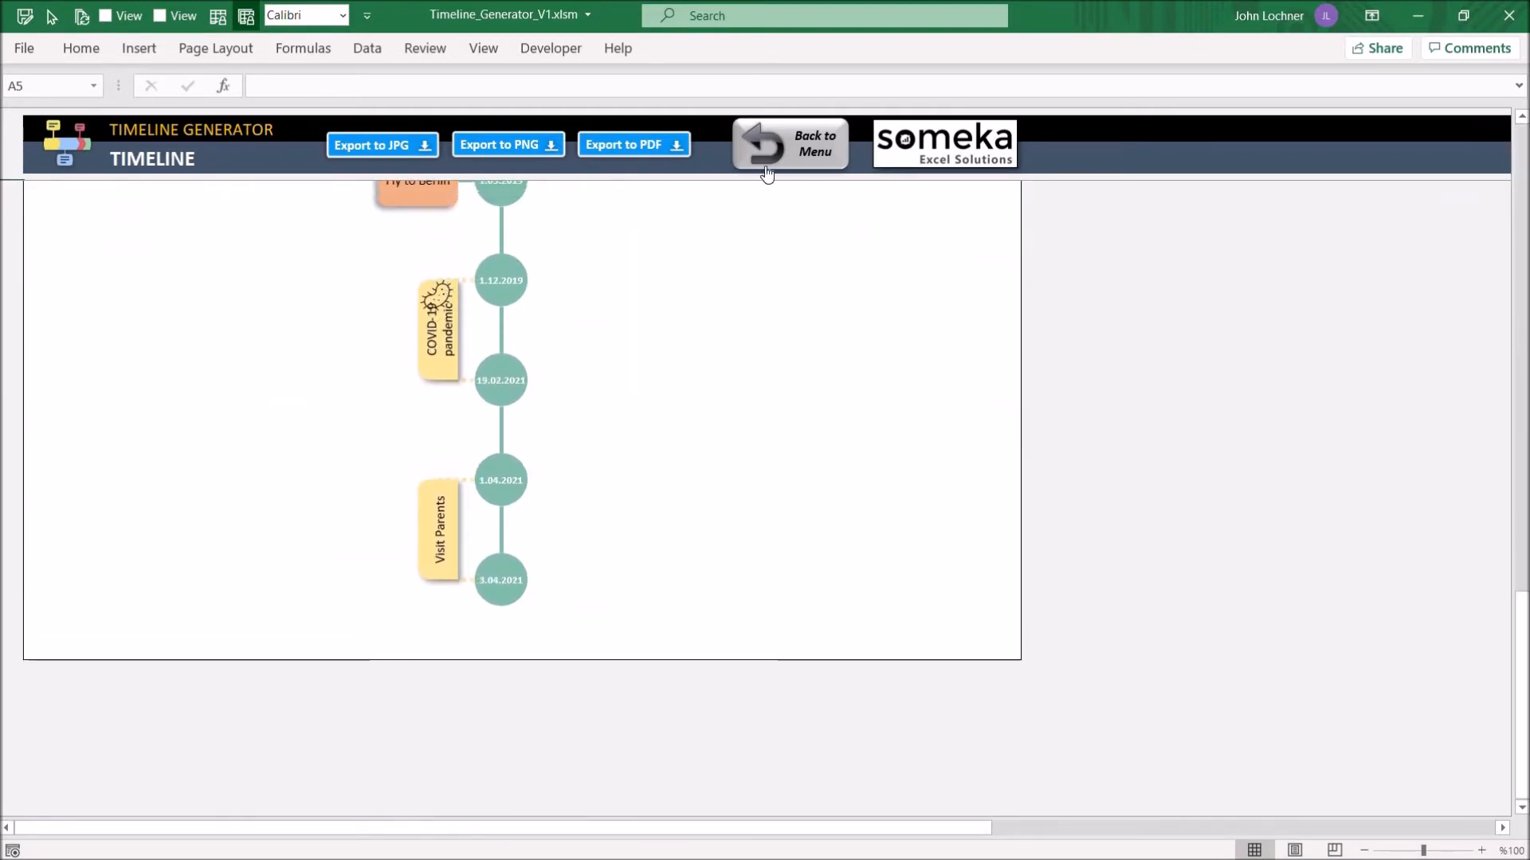
click(790, 144)
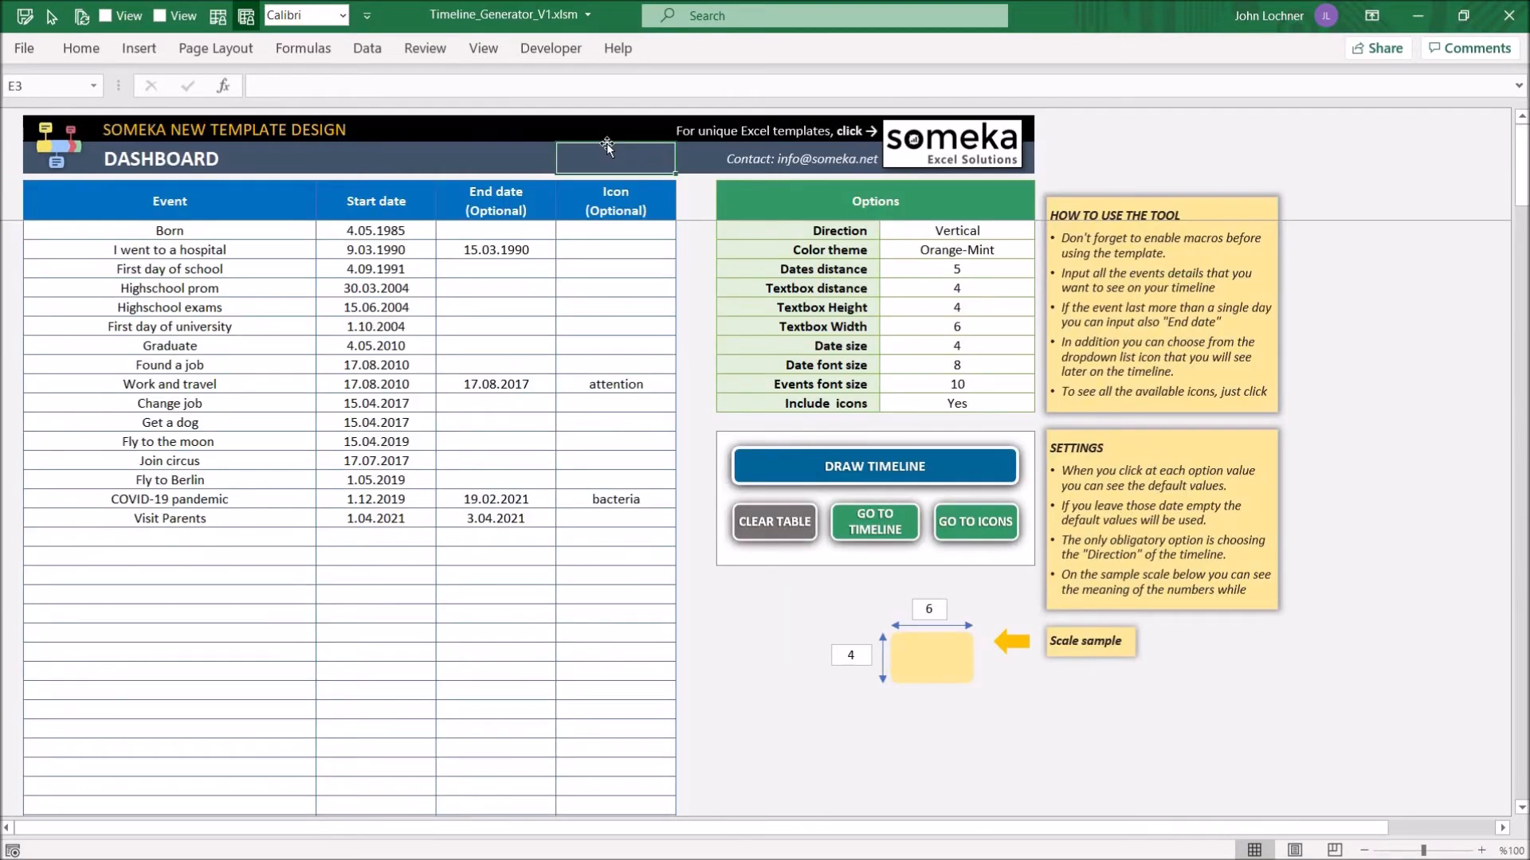
mouse_move(816, 459)
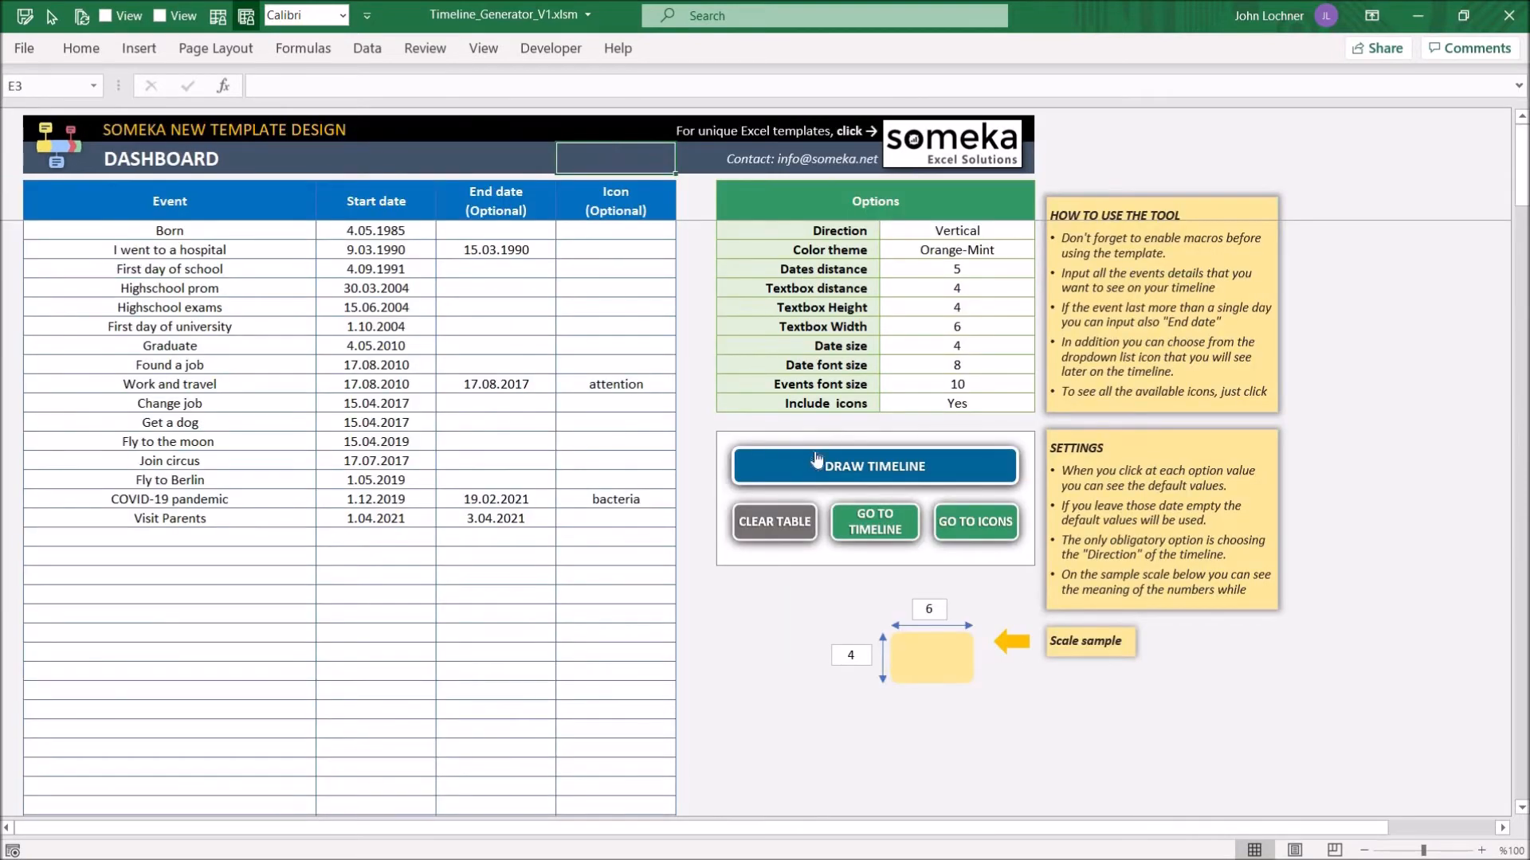
click(872, 465)
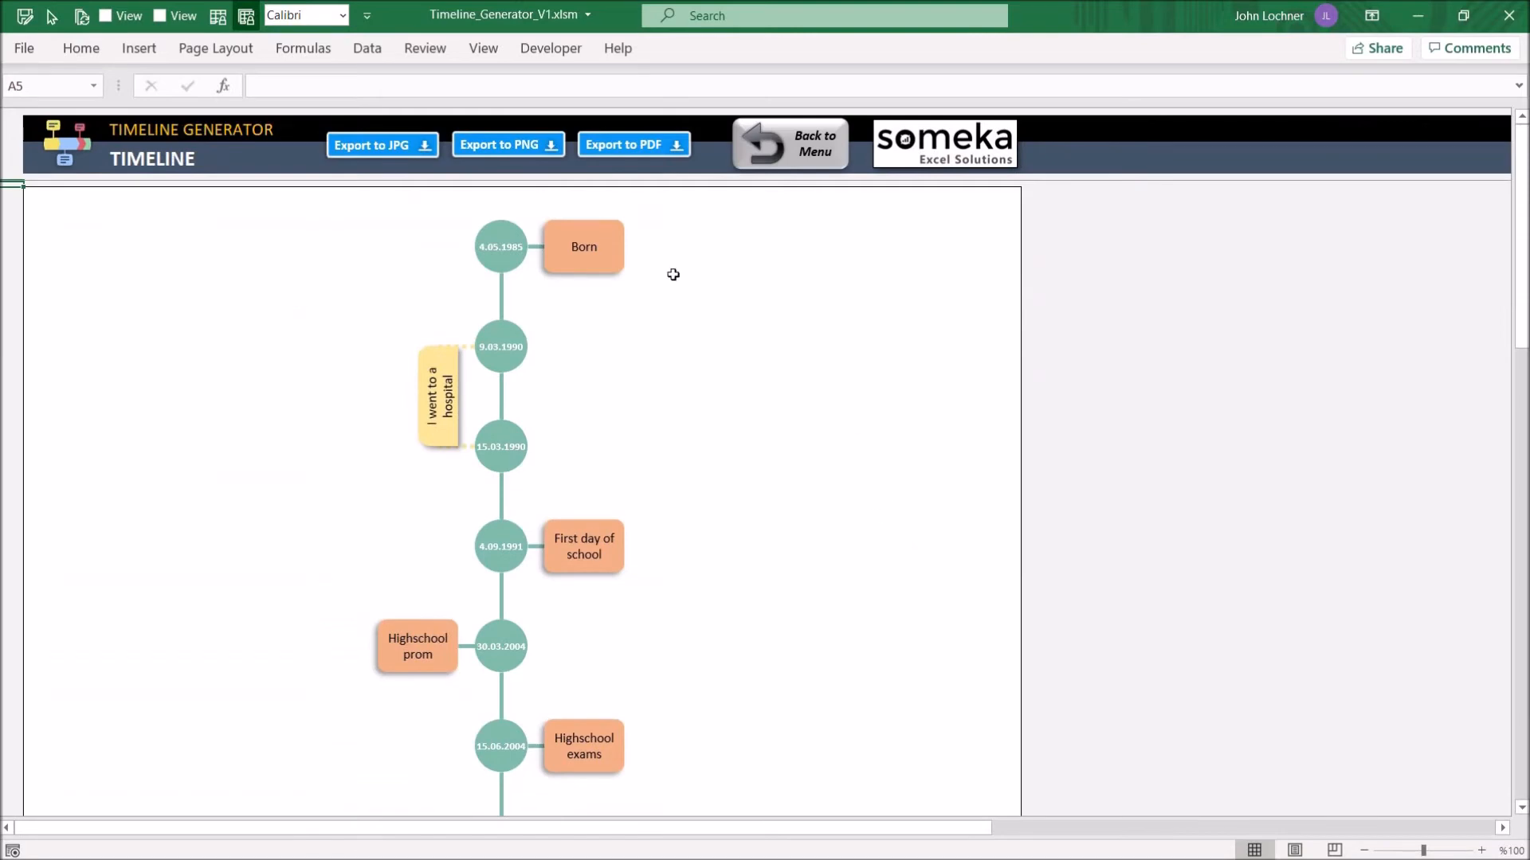
Drag the 'I went to a hospital' box left, away from the timeline axis.
click(583, 245)
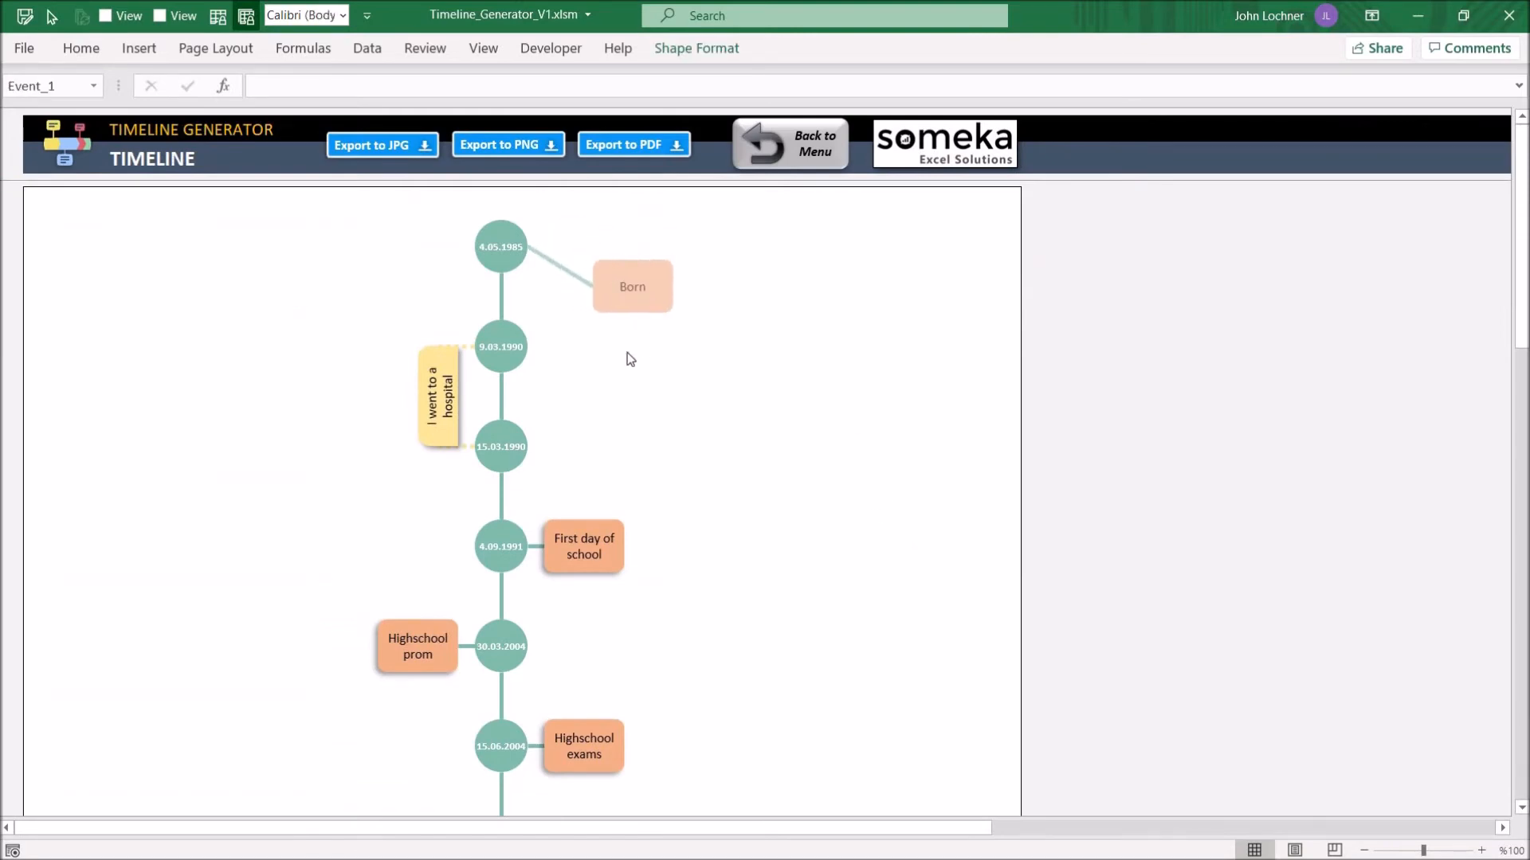
click(436, 395)
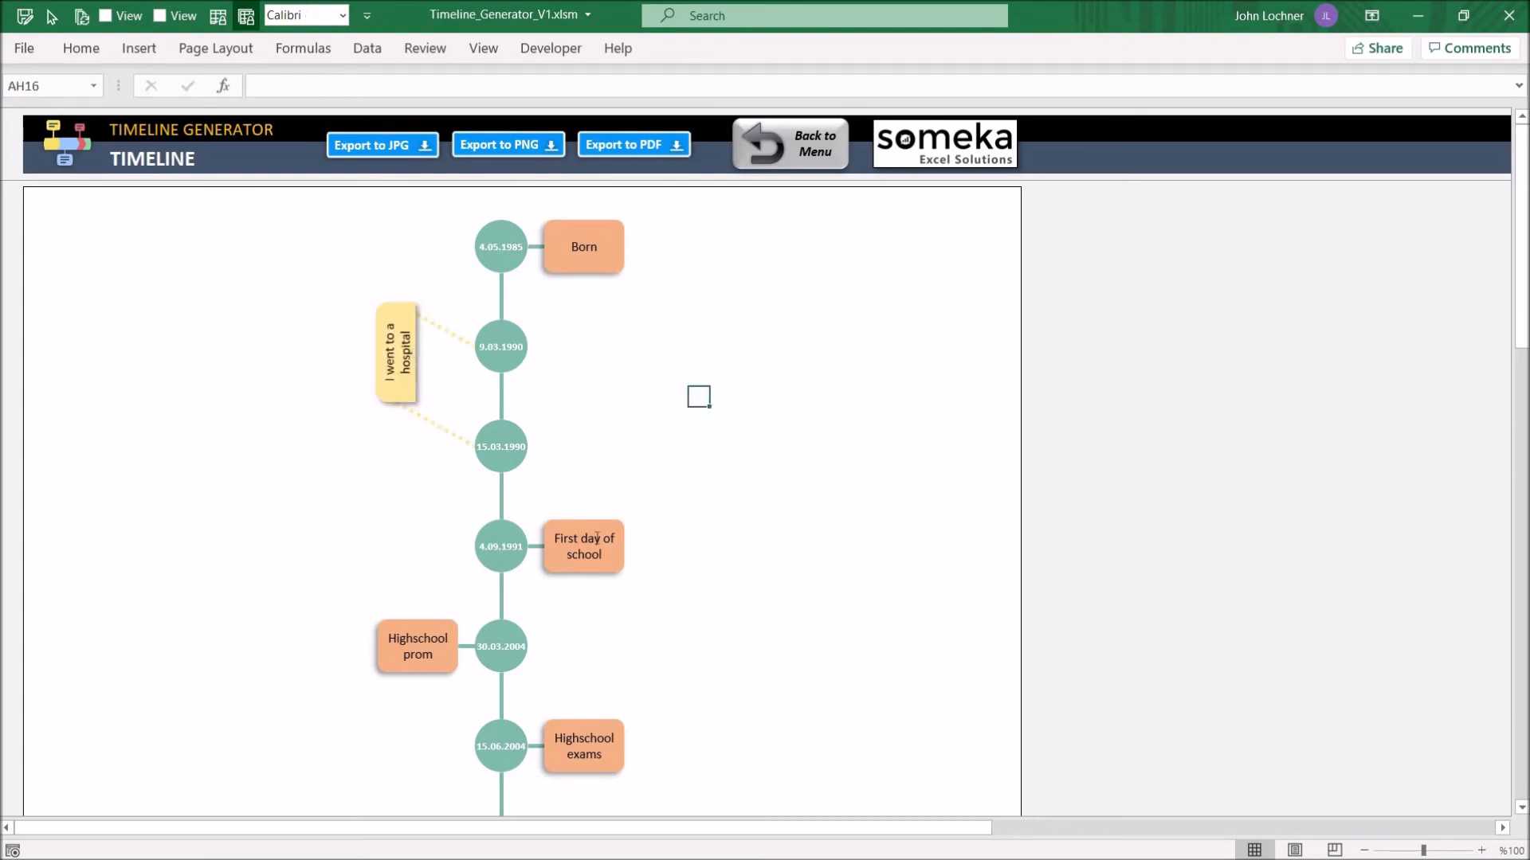
mouse_move(606, 530)
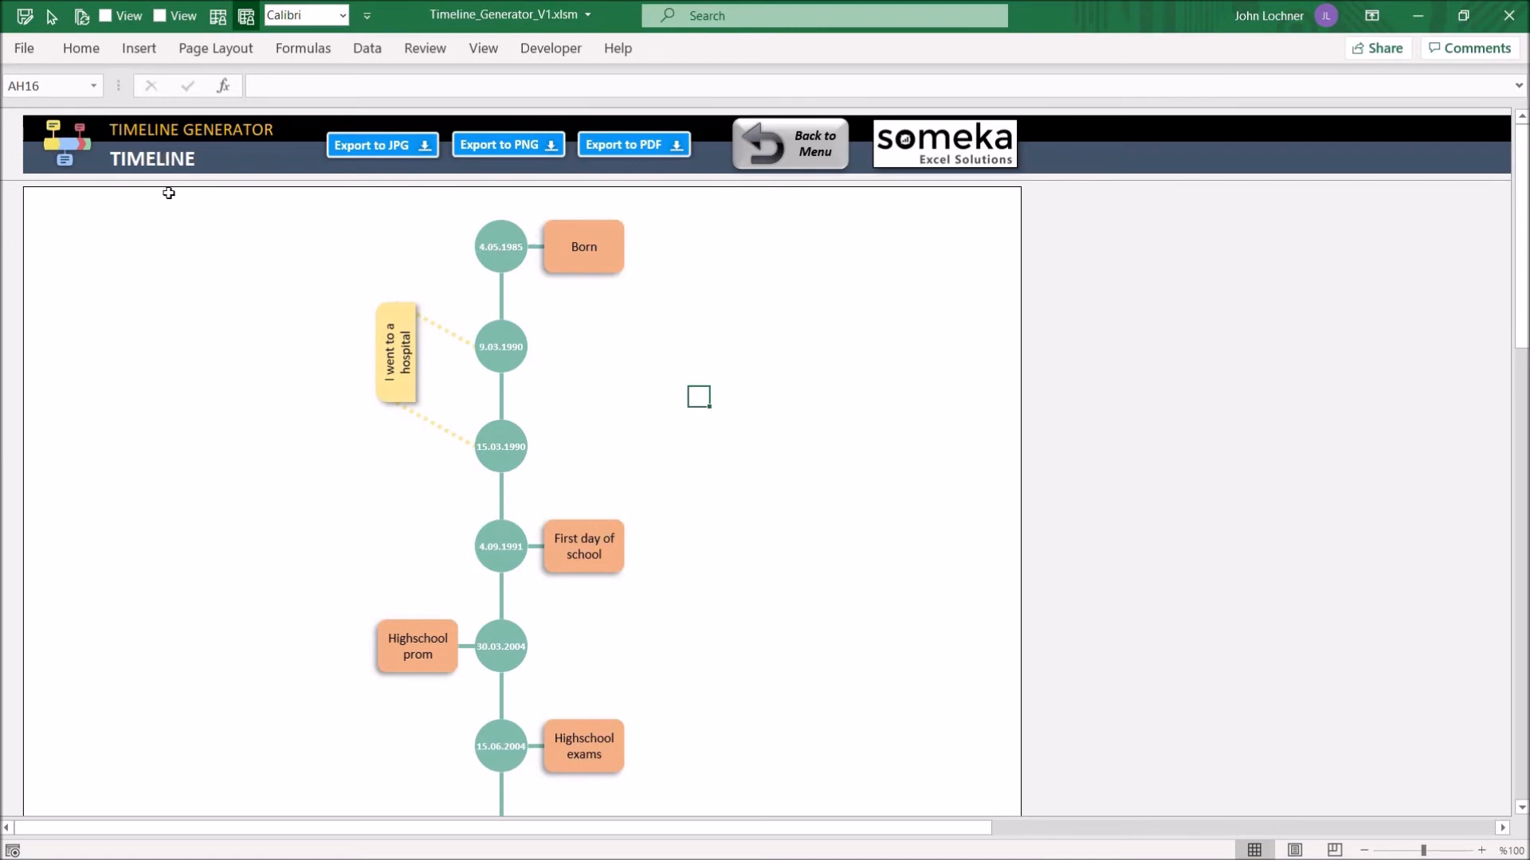
mouse_move(266, 192)
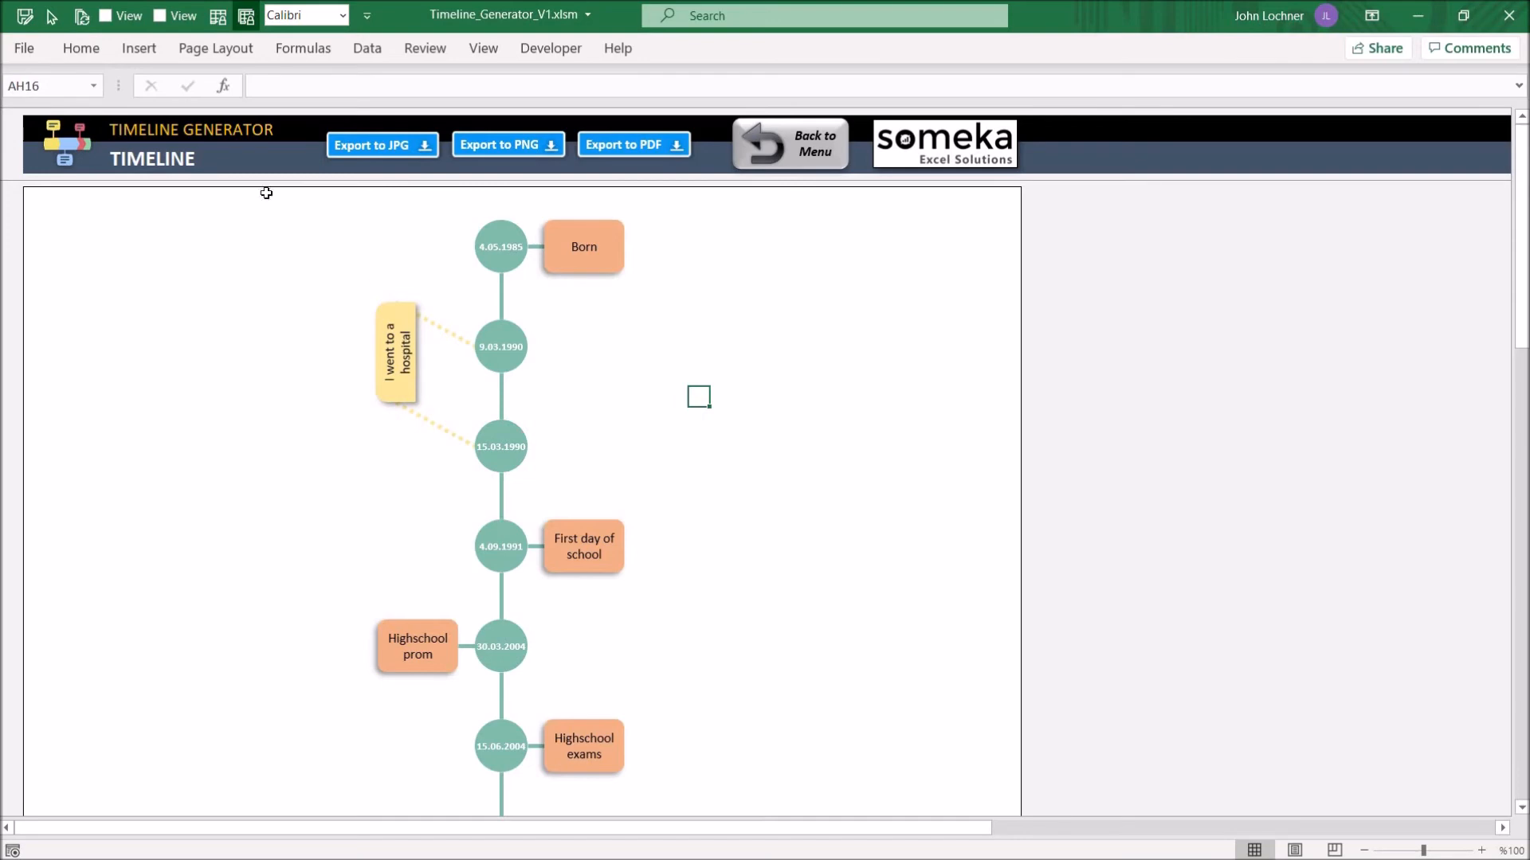
mouse_move(561, 154)
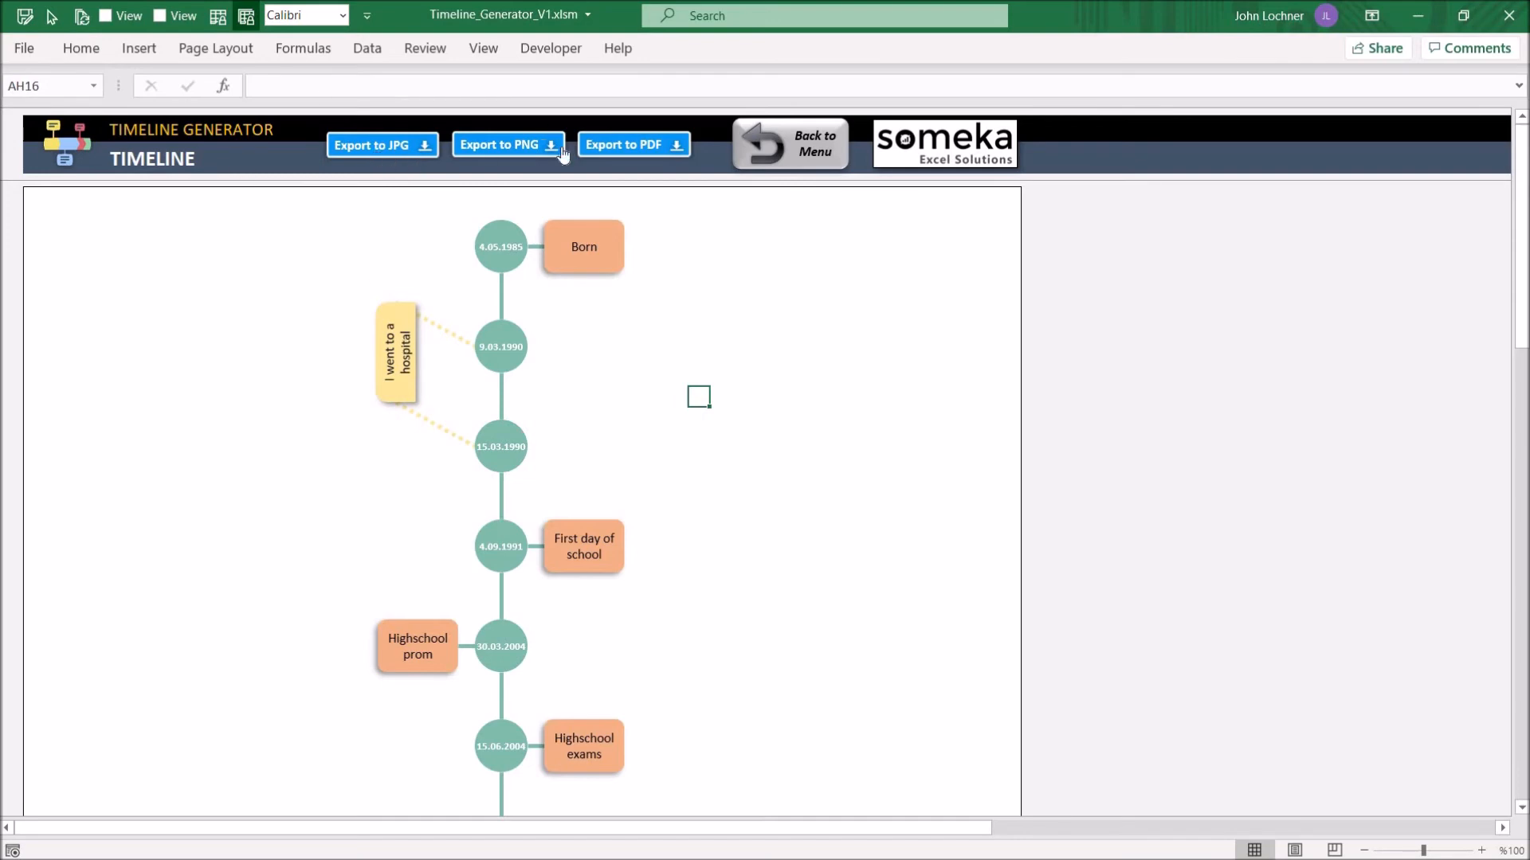
mouse_move(638, 156)
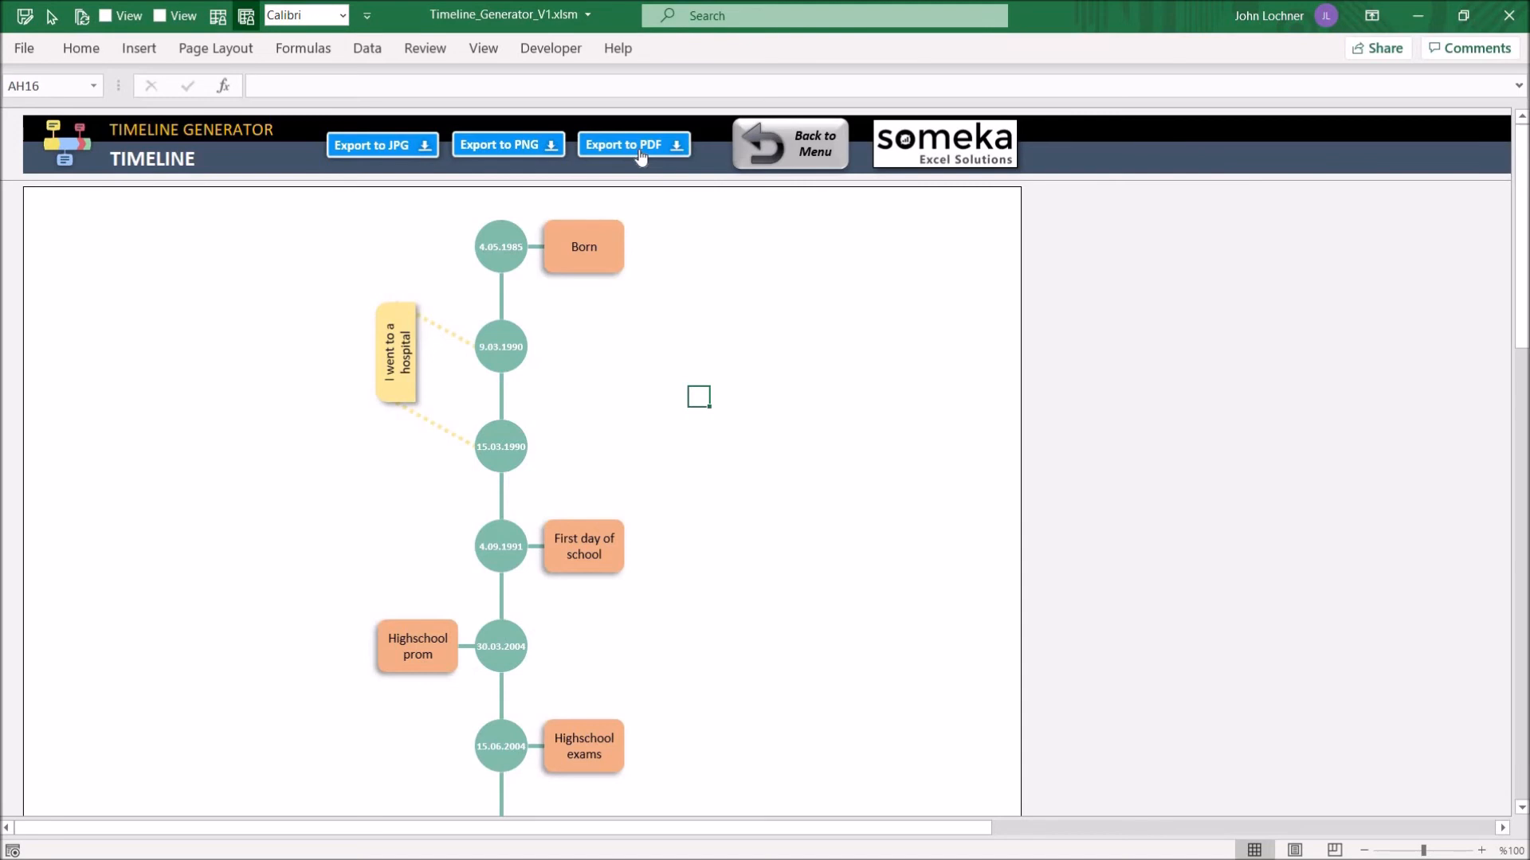
mouse_move(552, 145)
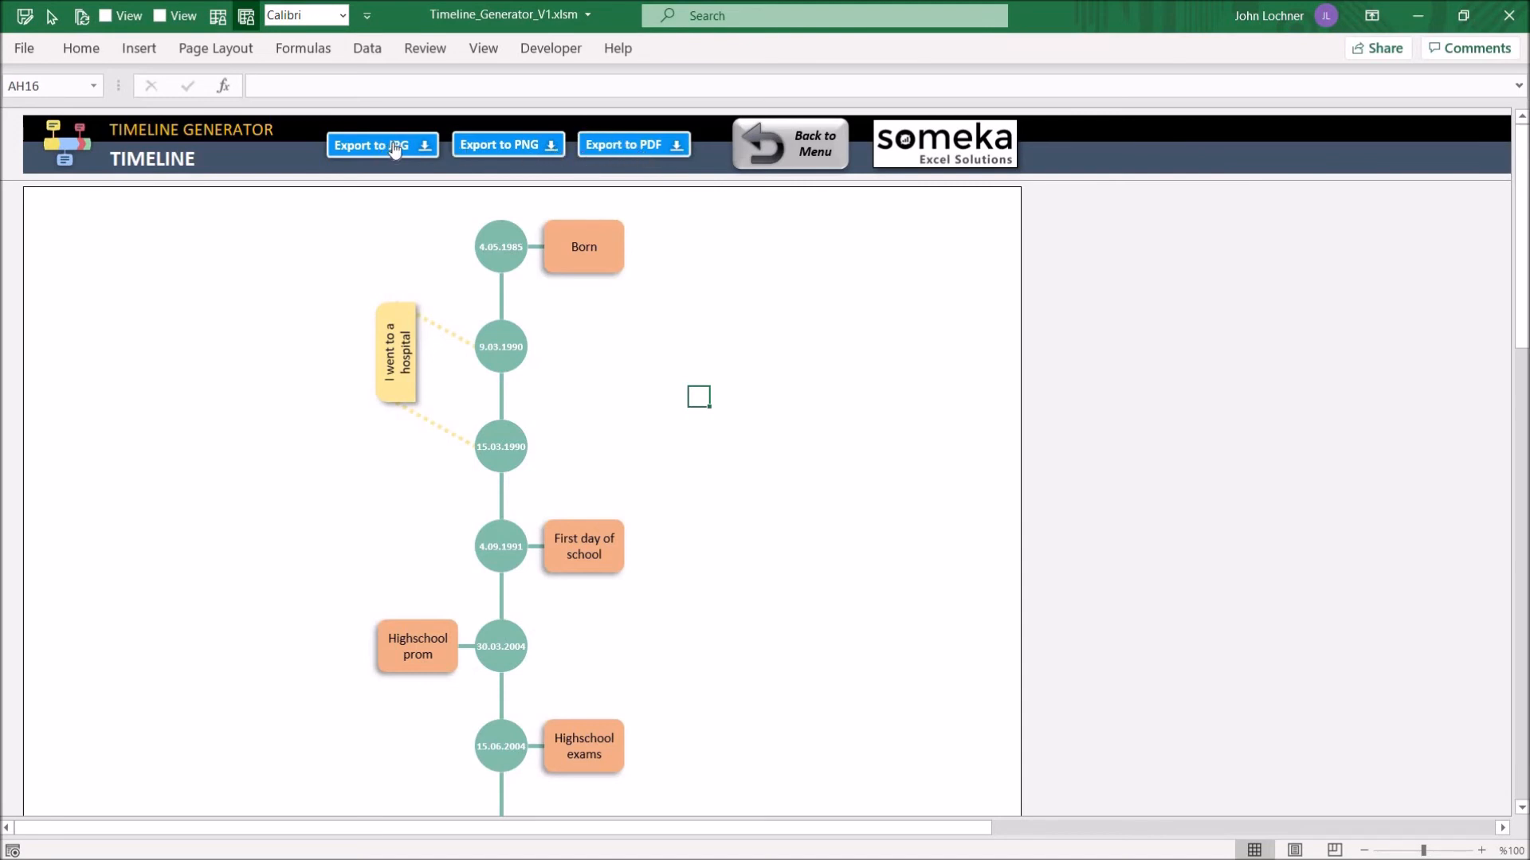
Return to the dashboard and go to the Icons Catalogue.
click(788, 141)
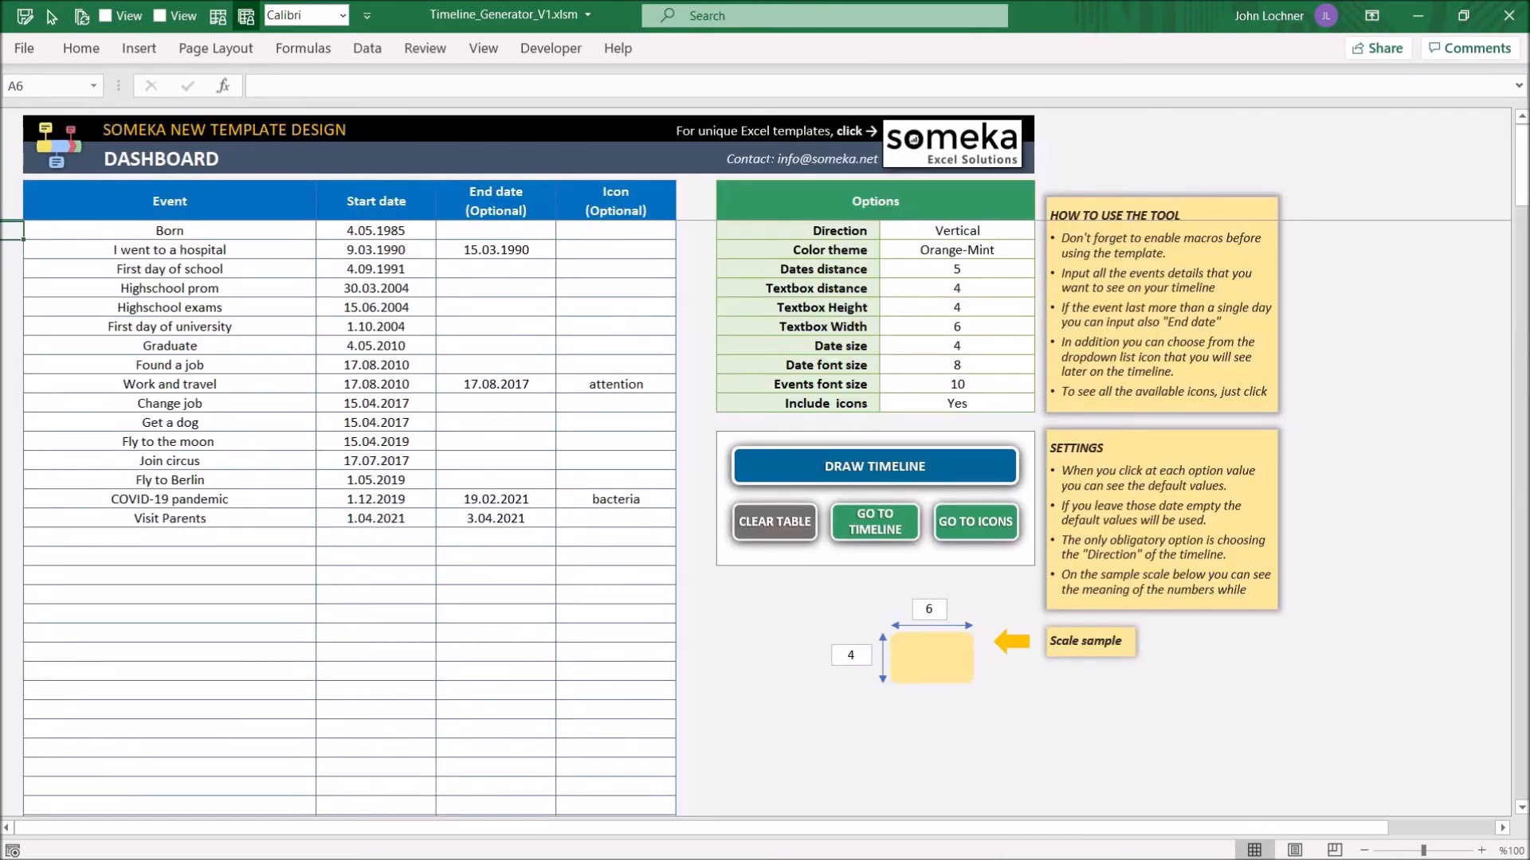
mouse_move(769, 194)
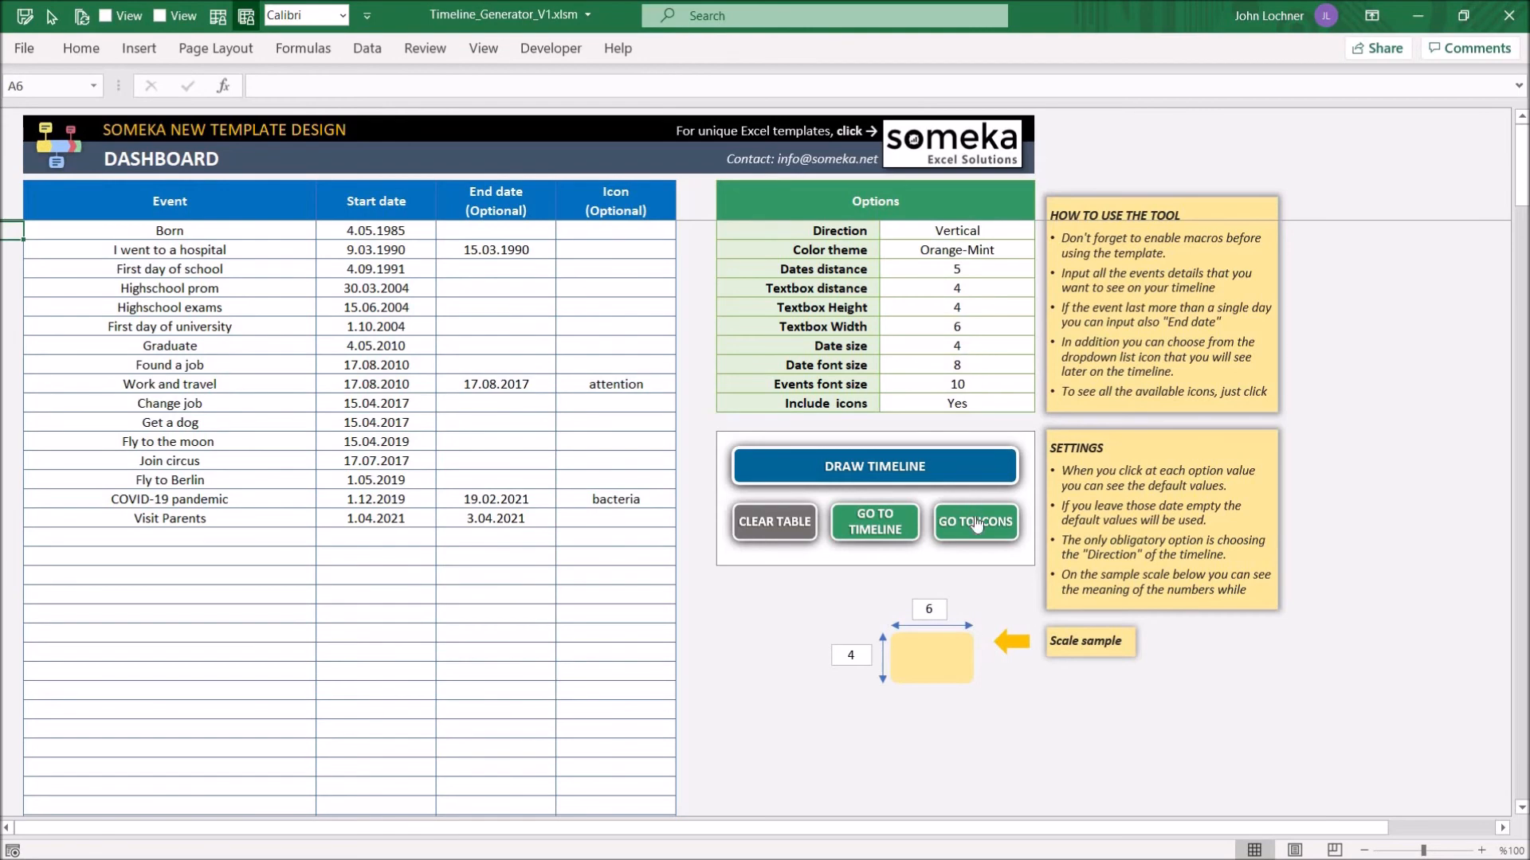
click(975, 523)
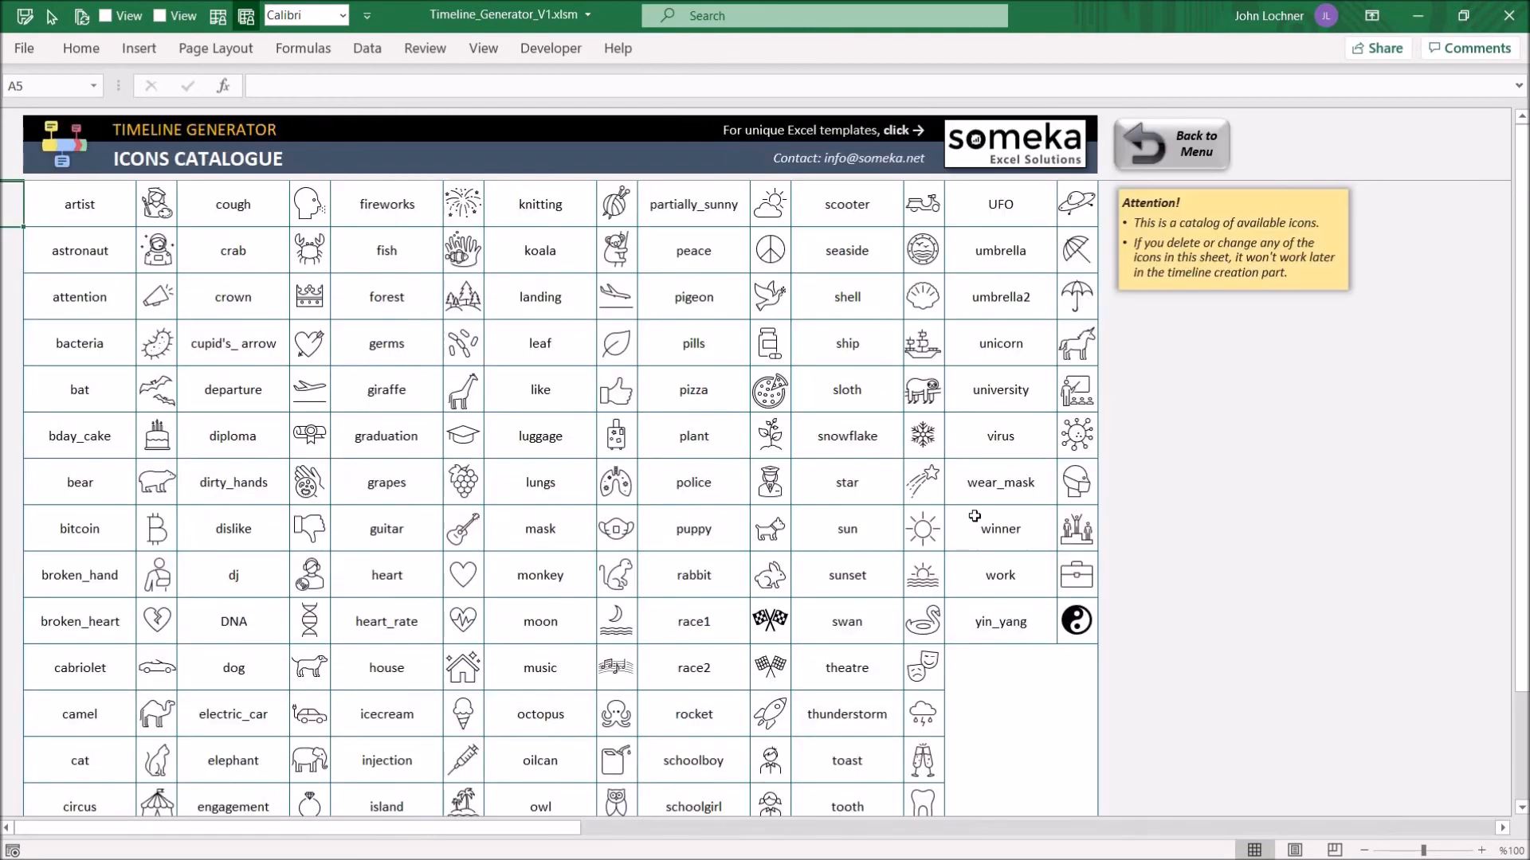
mouse_move(1256, 152)
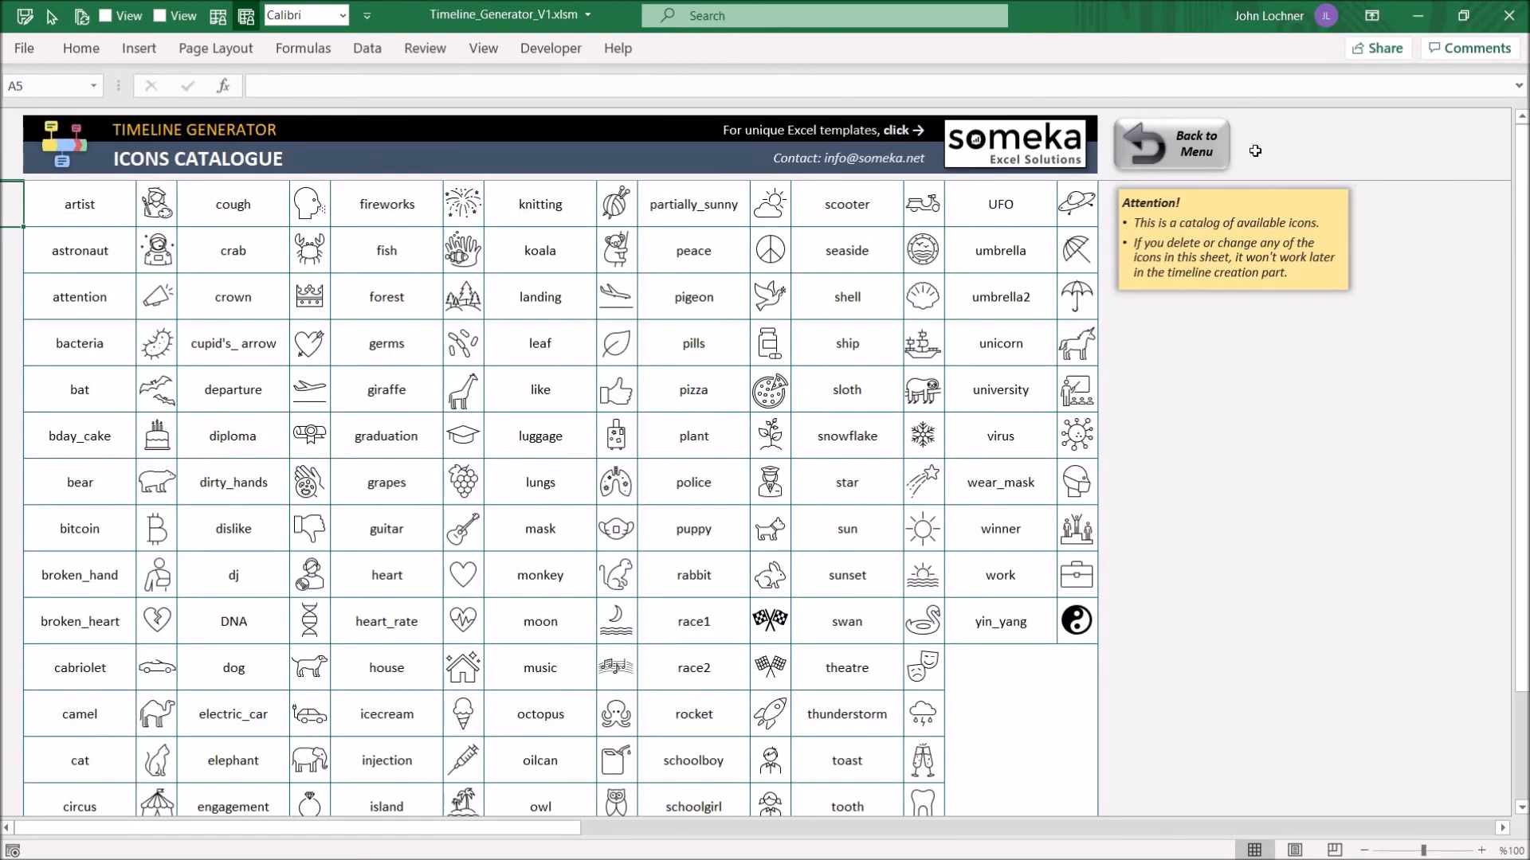
Return to the dashboard and clear all events and dates from the table.
click(1176, 145)
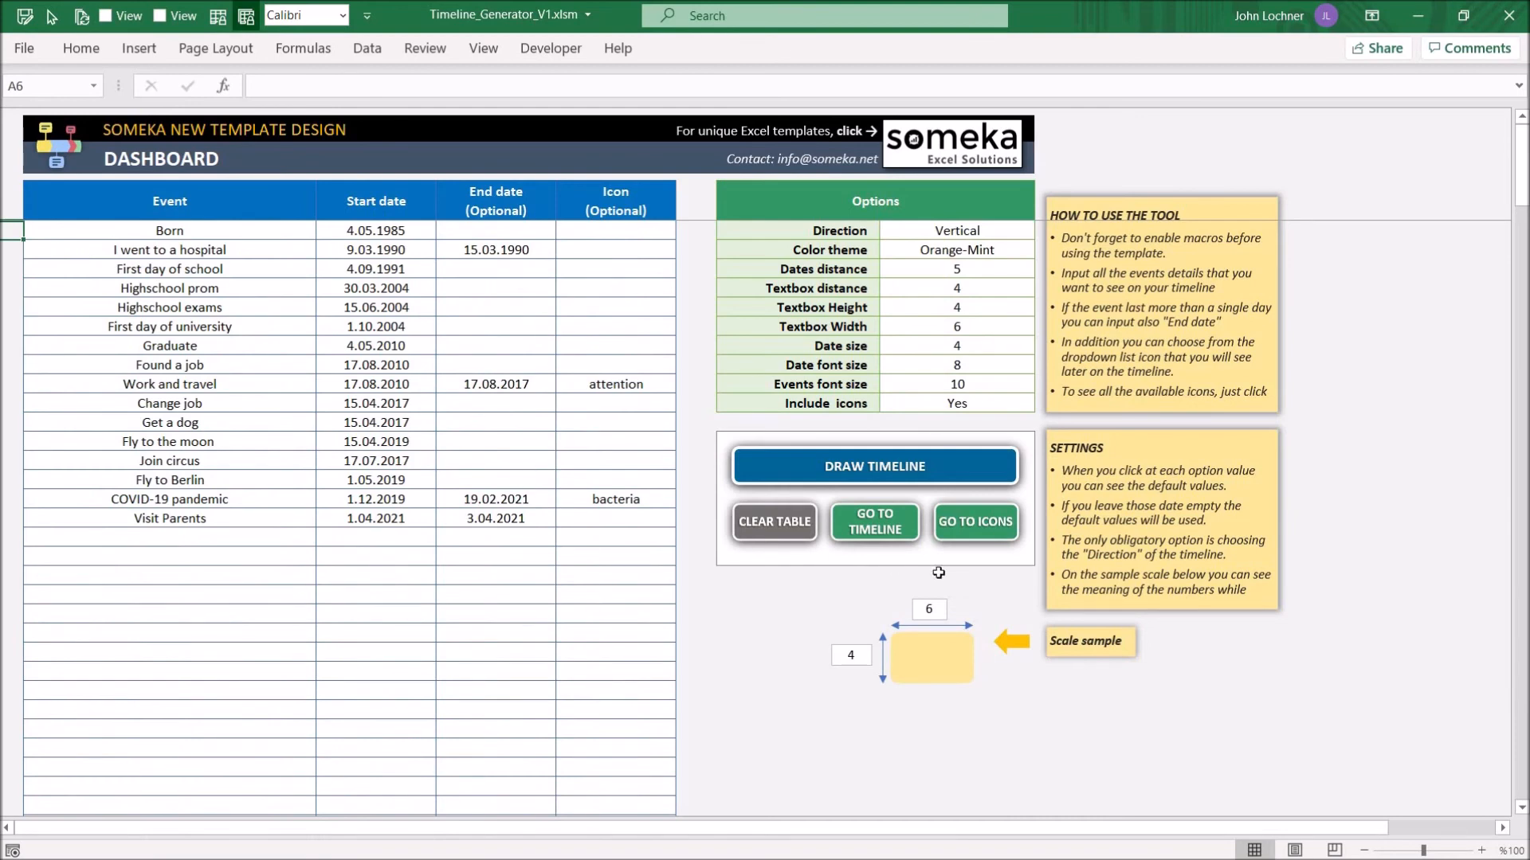
click(773, 523)
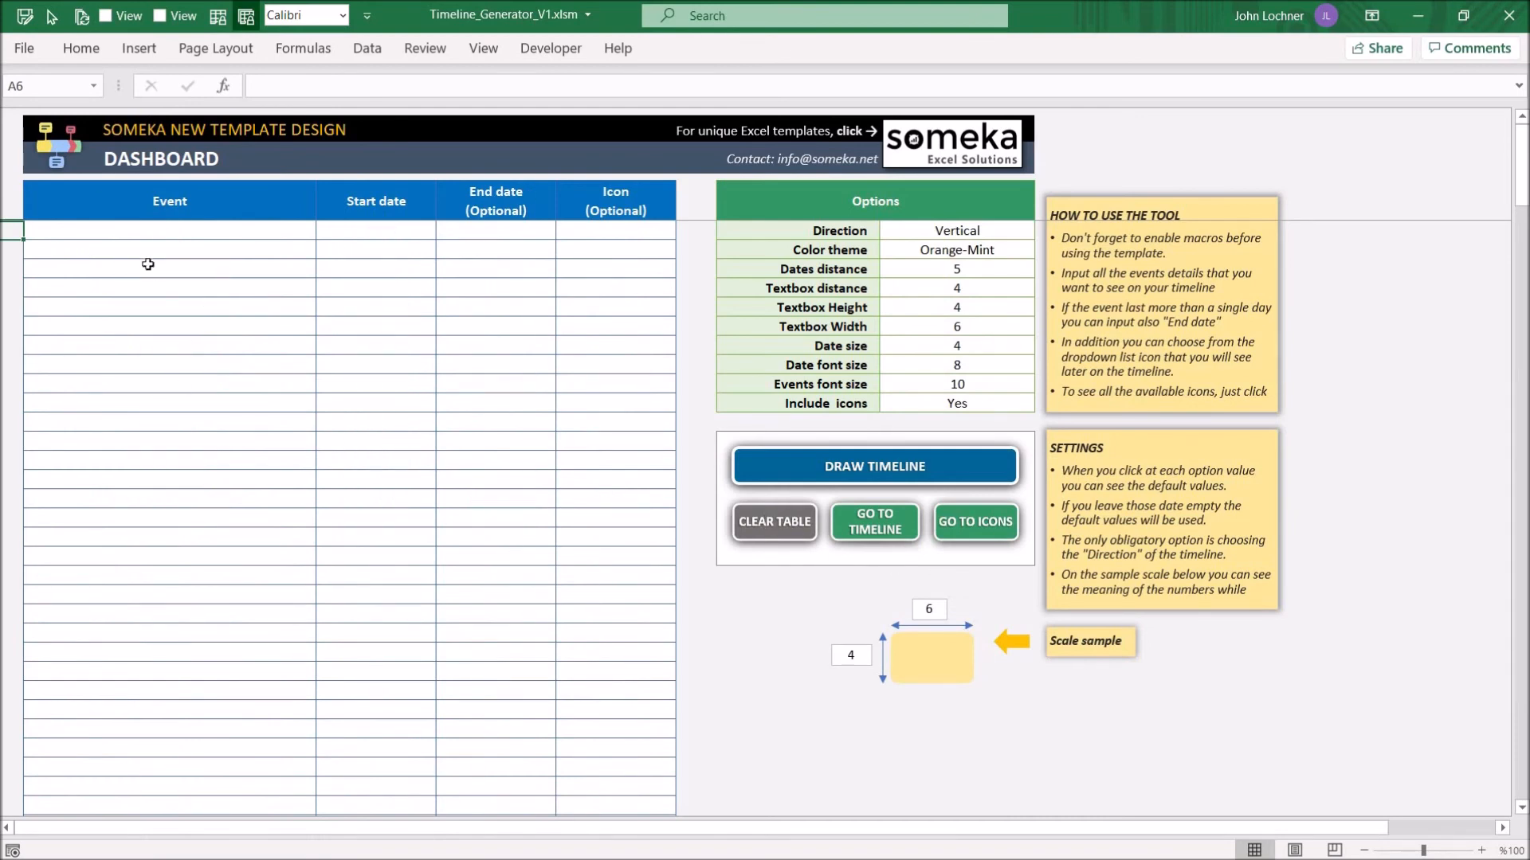